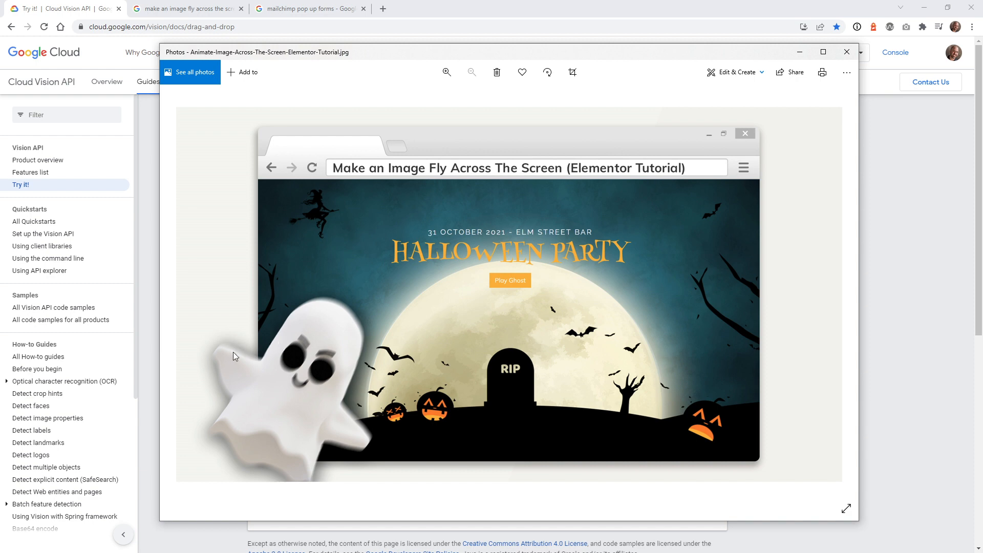
pyautogui.moveTo(399, 272)
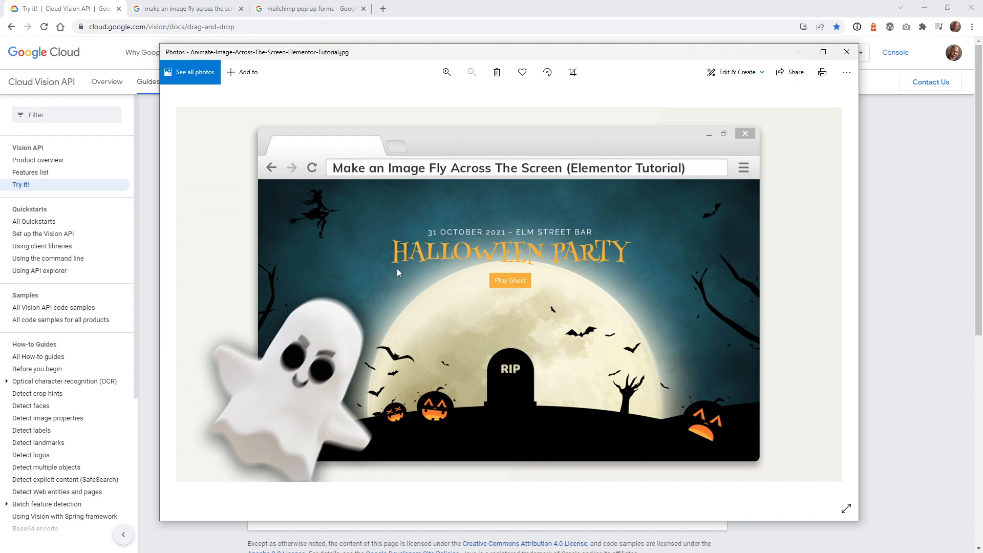
pyautogui.moveTo(339, 172)
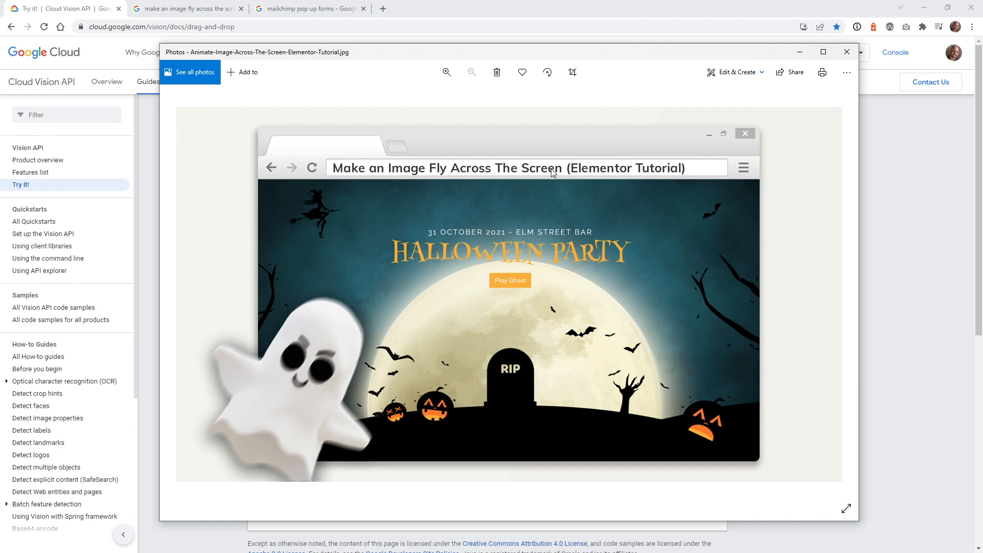
pyautogui.moveTo(326, 100)
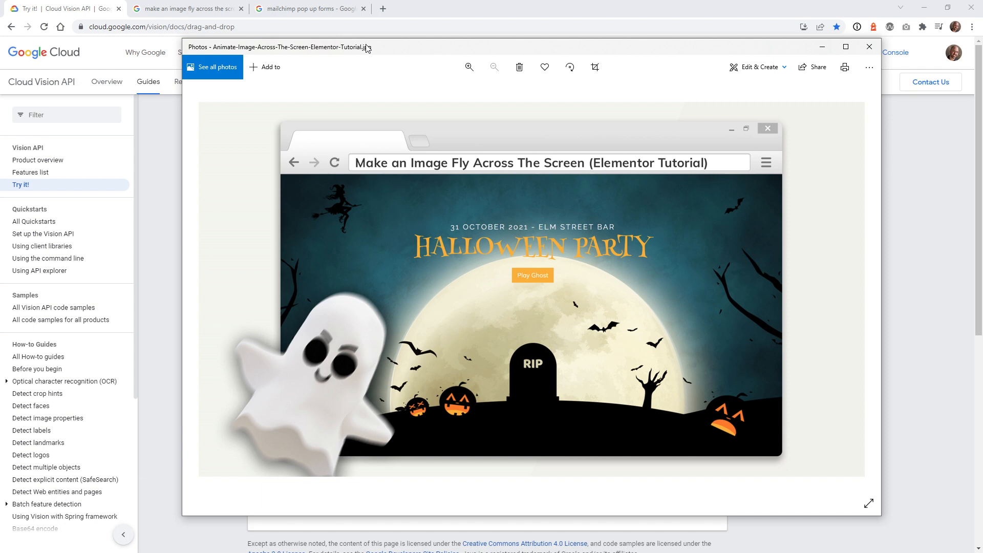
pyautogui.moveTo(277, 337)
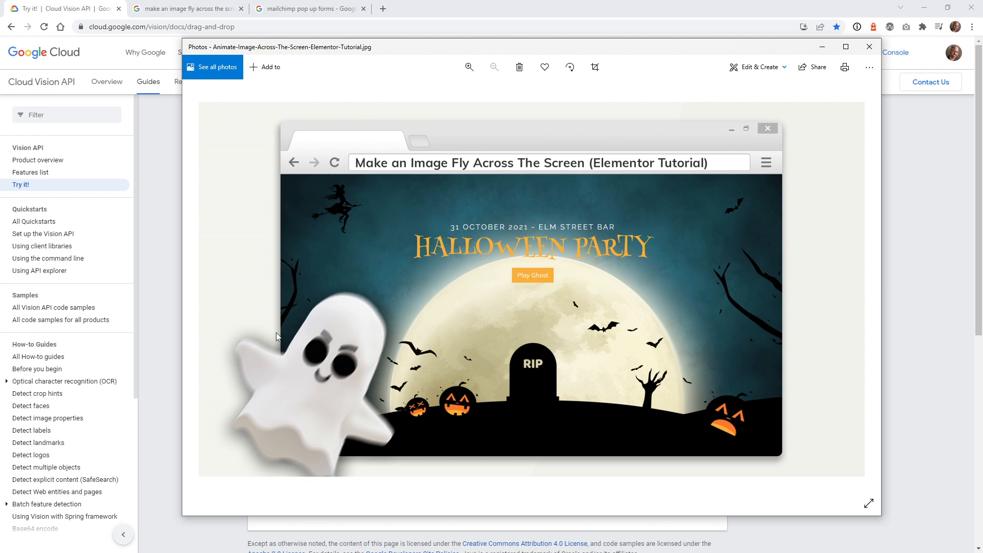
pyautogui.moveTo(469, 194)
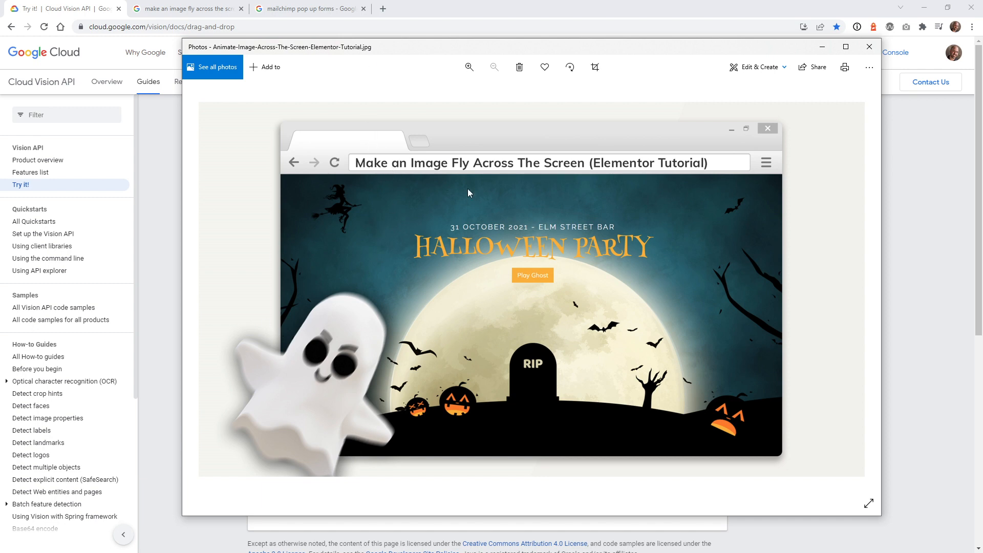
pyautogui.moveTo(779, 48)
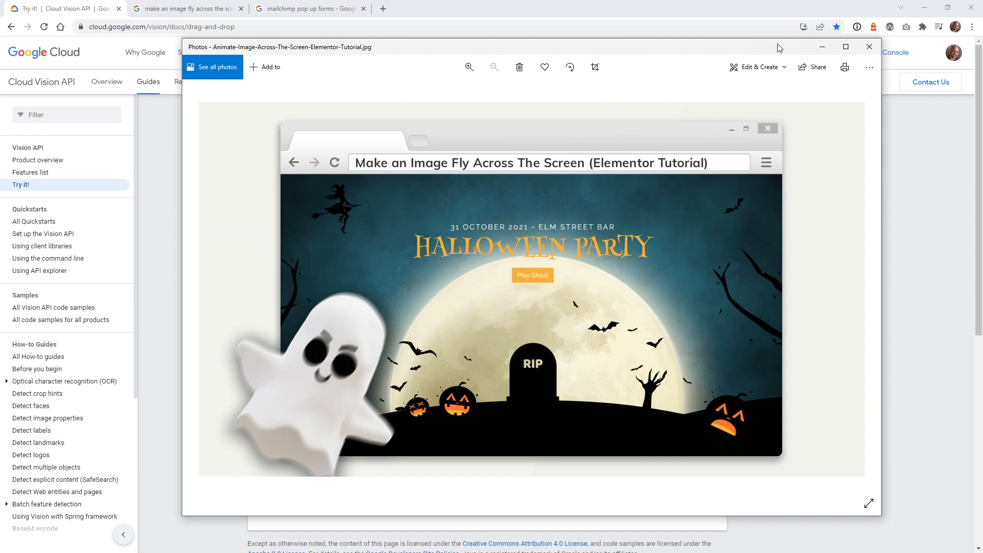
# Run the Cloud Vision analysis on the Halloween thumbnail, passing the I'm not a robot check
pyautogui.click(869, 46)
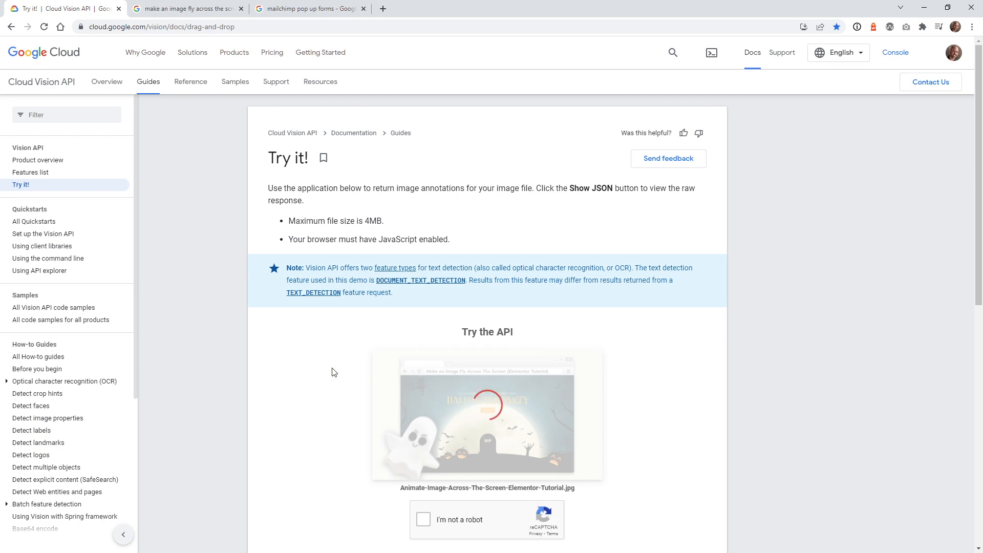
pyautogui.scroll(-3)
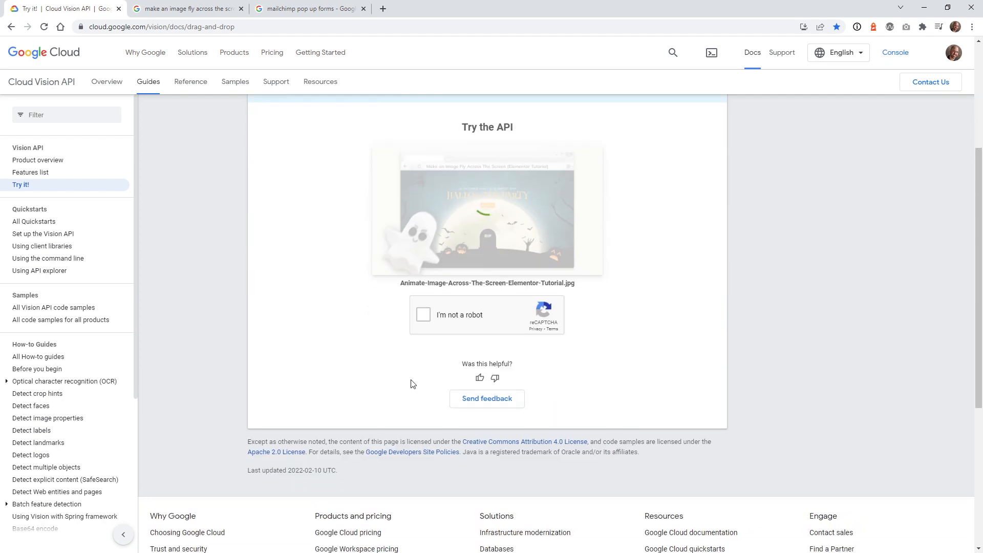
pyautogui.click(423, 314)
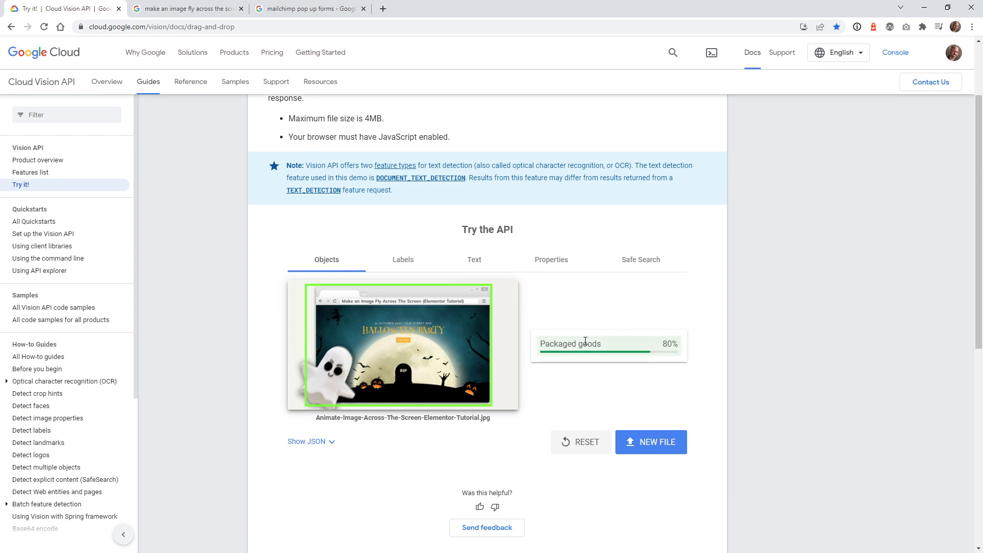
# Scroll the detected labels list from Light 91% down to Animation 51%
pyautogui.click(402, 259)
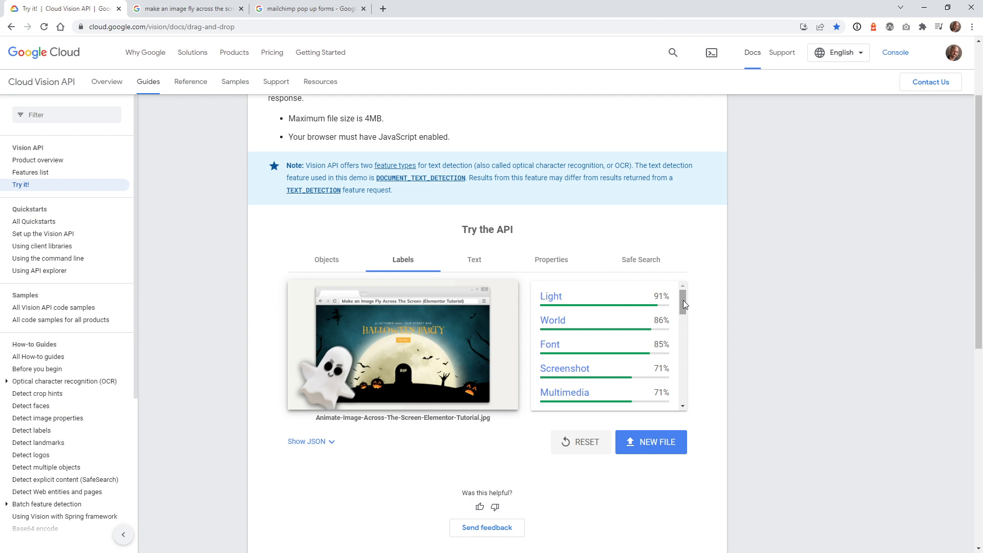
pyautogui.scroll(-3)
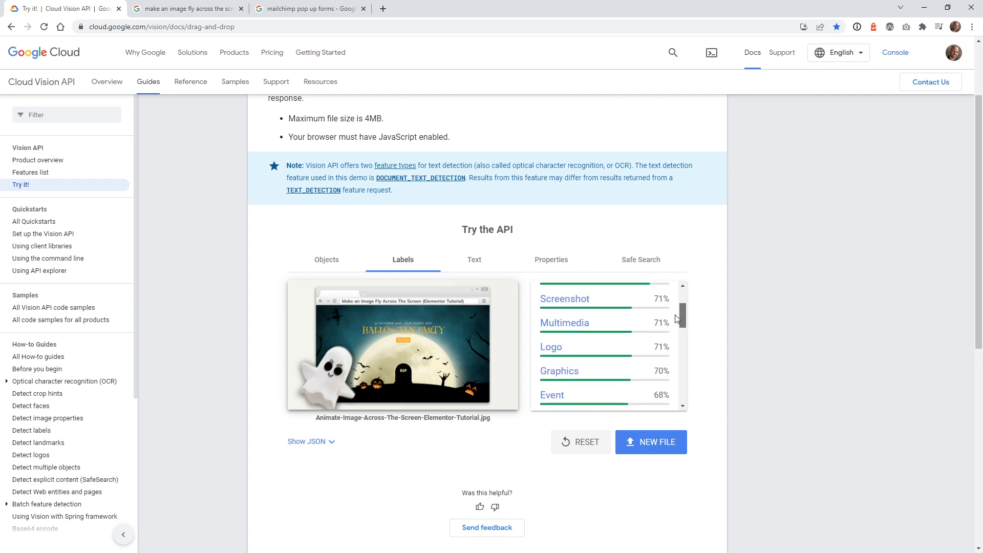
pyautogui.scroll(-3)
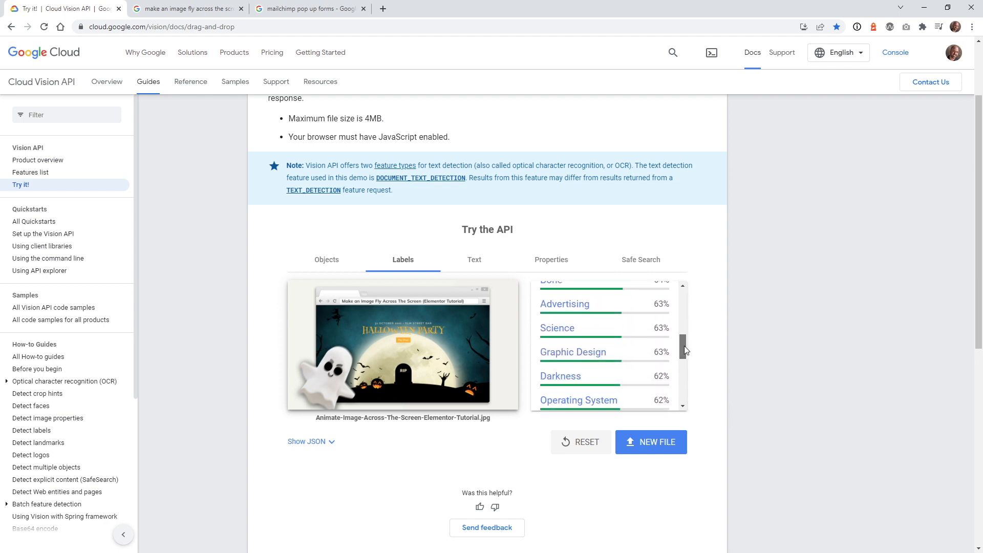
pyautogui.scroll(-3)
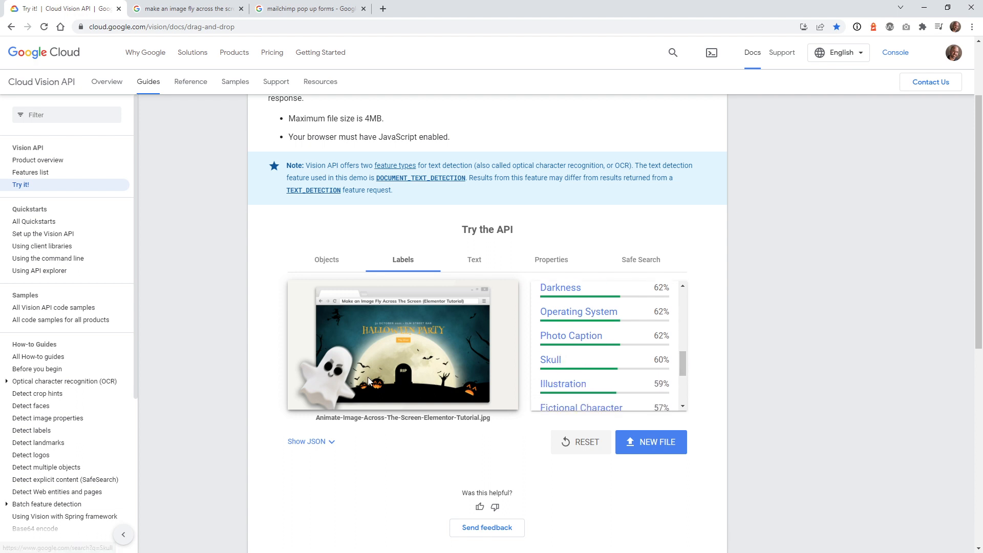
pyautogui.moveTo(676, 372)
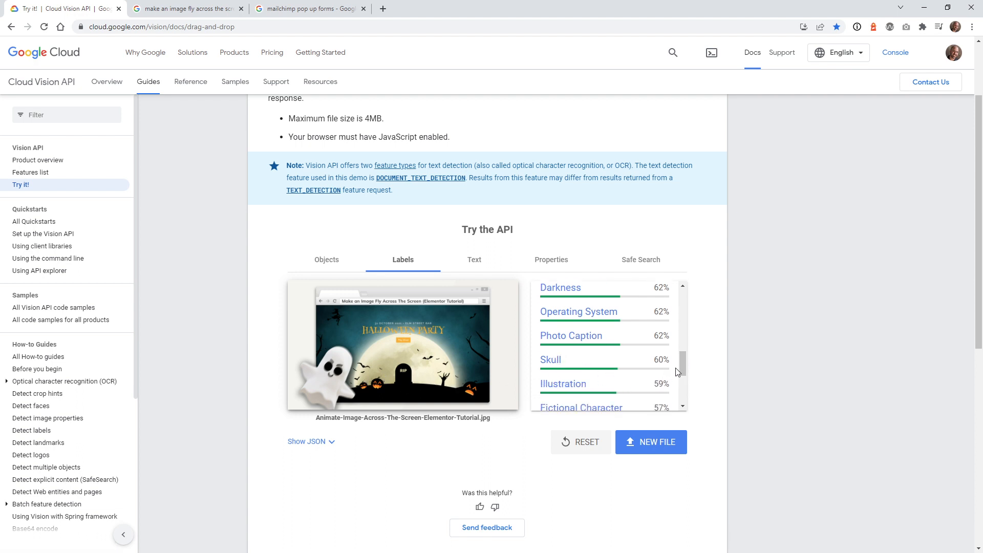
pyautogui.scroll(-3)
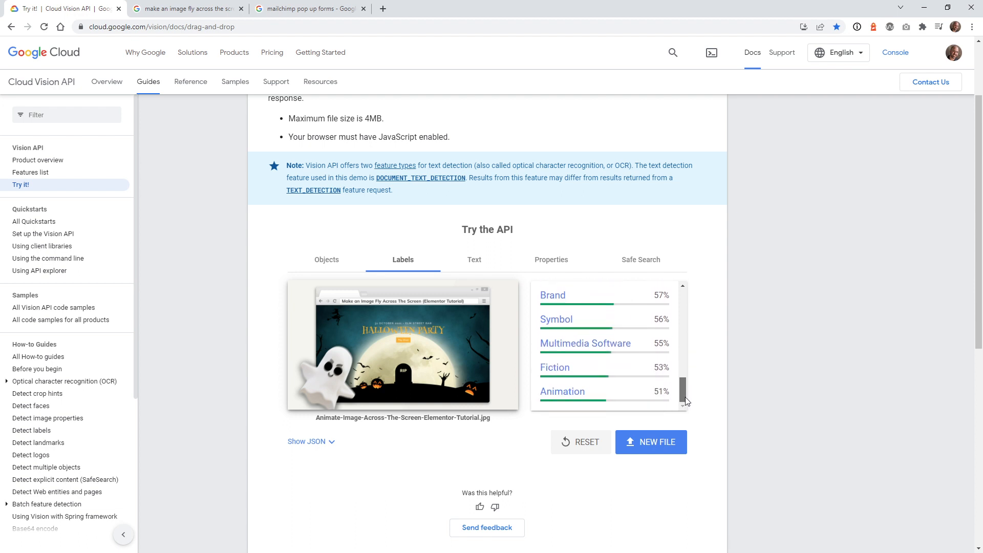
# Scroll through the detected text blocks: the title, HALLOWEEN PARTY, Play Ghost and RIP
pyautogui.click(474, 259)
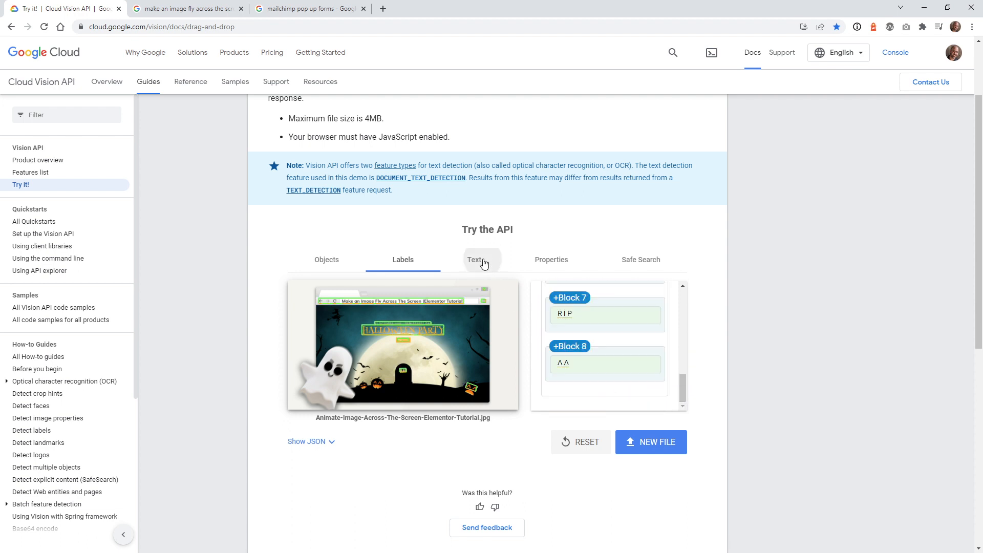
pyautogui.click(474, 259)
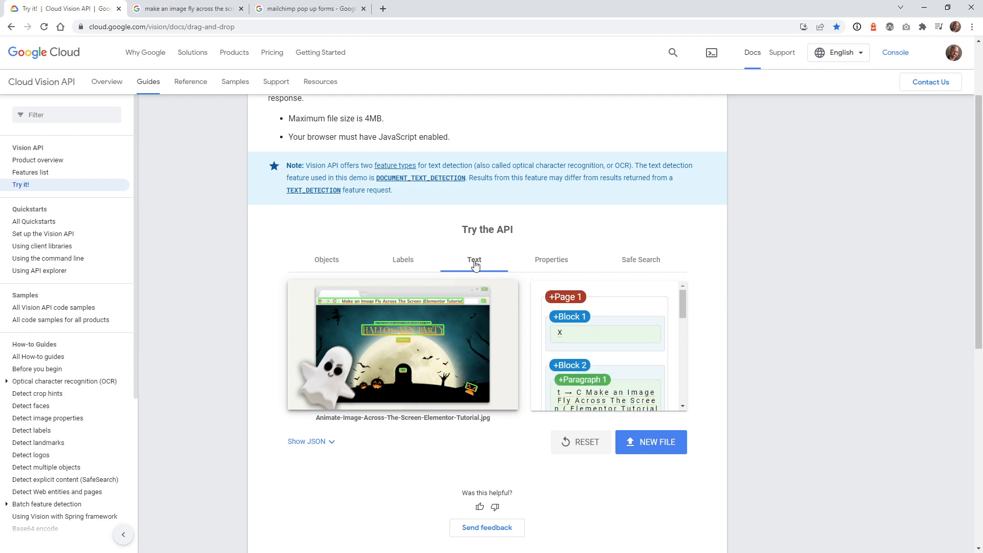
pyautogui.moveTo(495, 308)
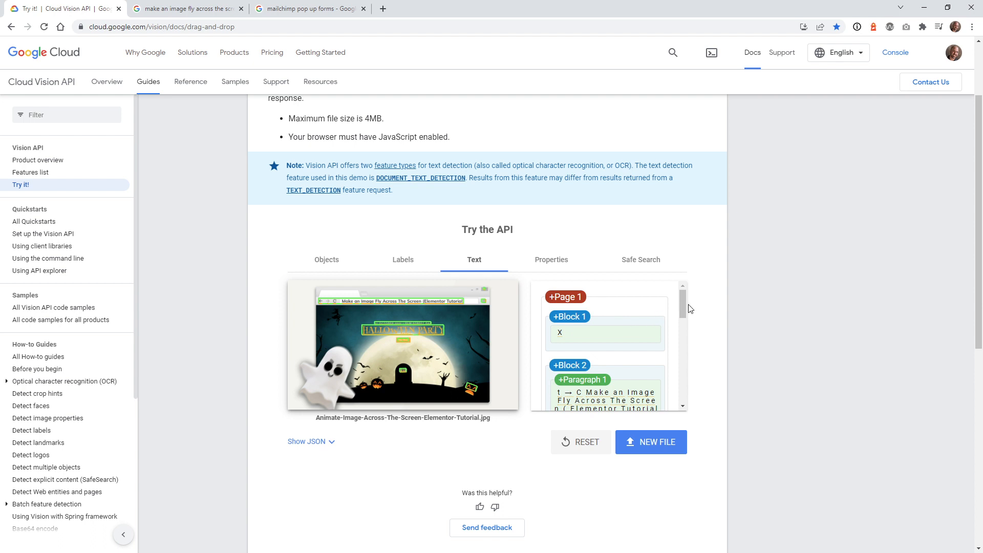
pyautogui.scroll(-3)
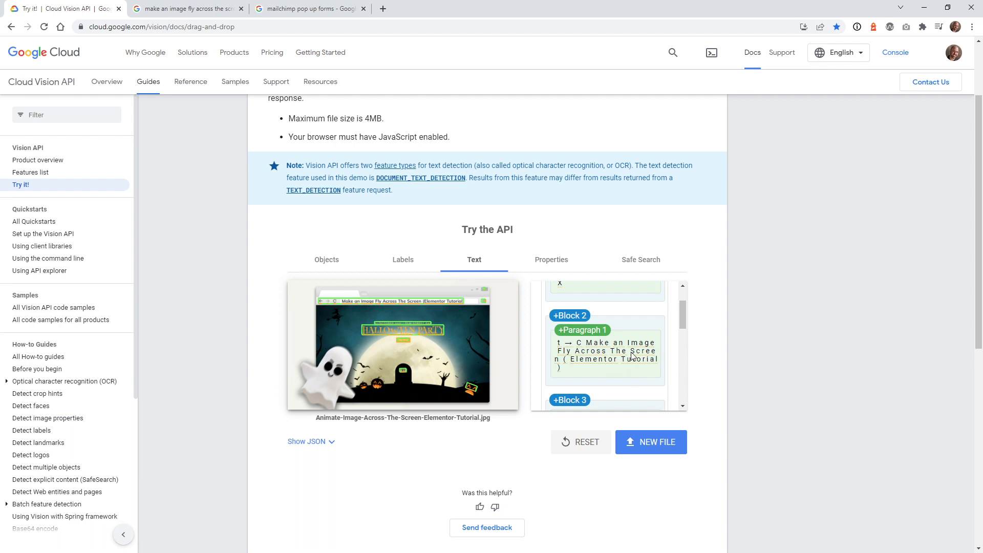
pyautogui.moveTo(665, 341)
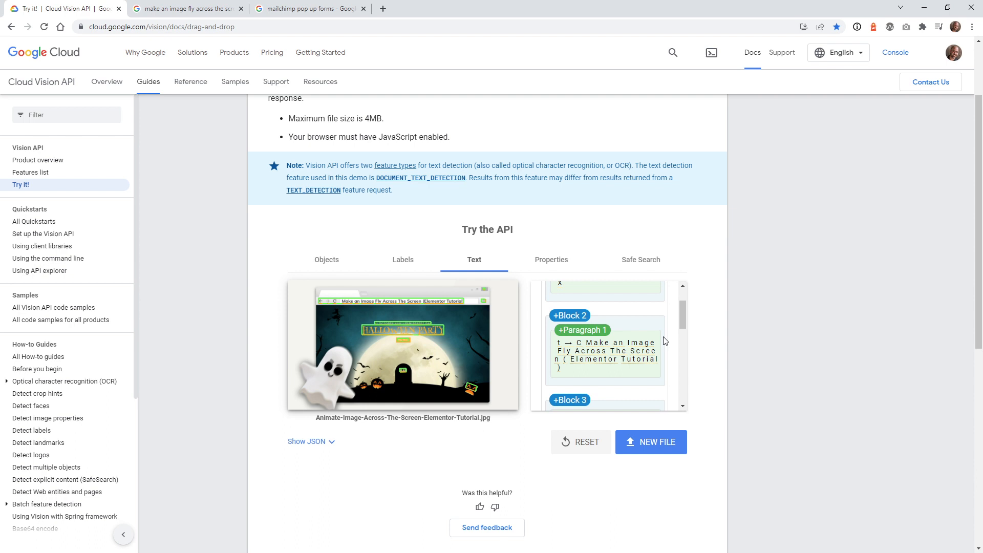
pyautogui.scroll(-3)
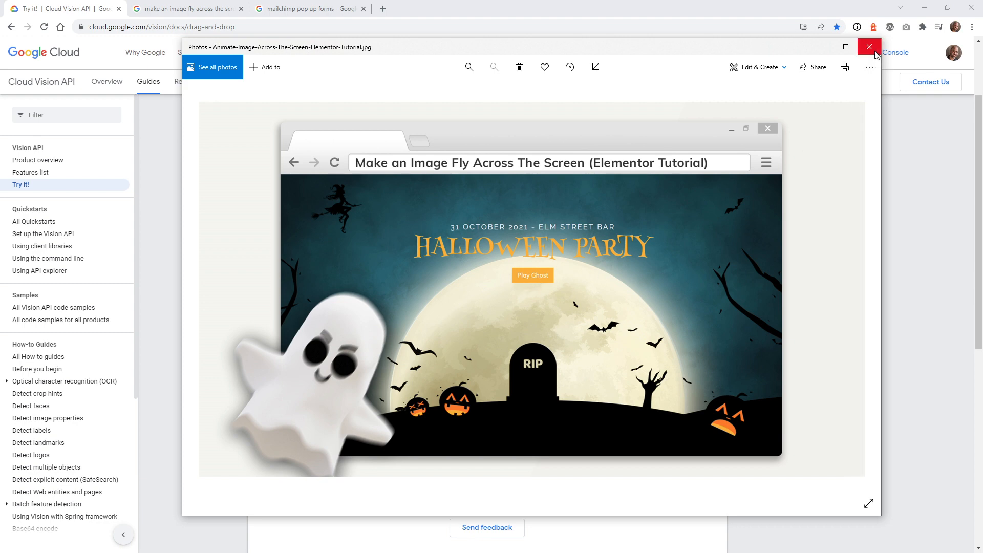
pyautogui.click(869, 46)
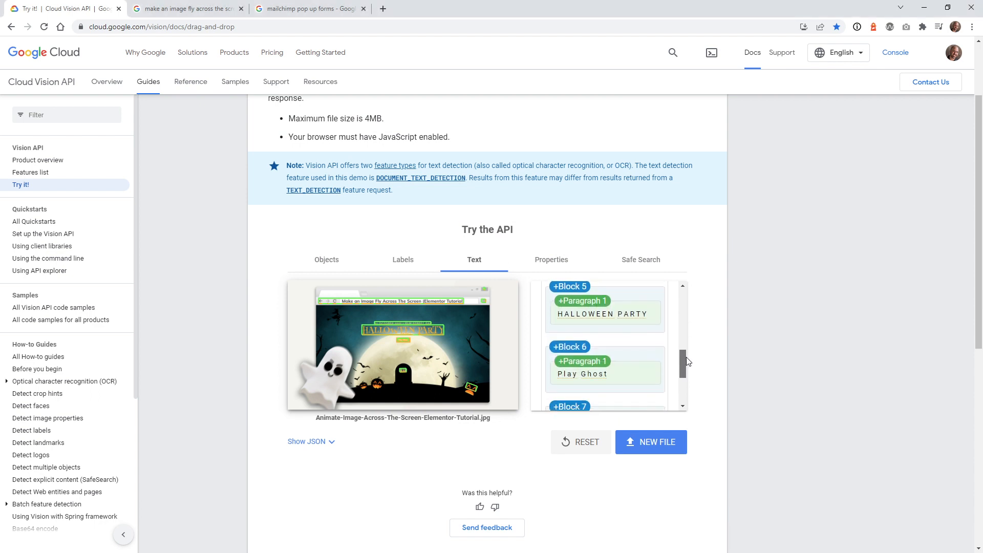
pyautogui.scroll(-3)
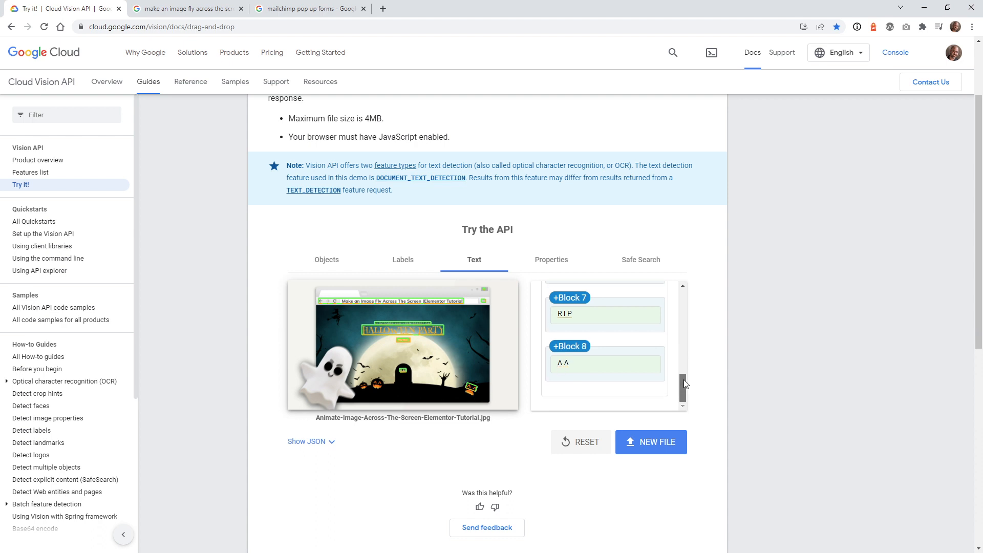
# View the Safe Search ratings (all Very Unlikely), then return to the detected text results
pyautogui.click(640, 259)
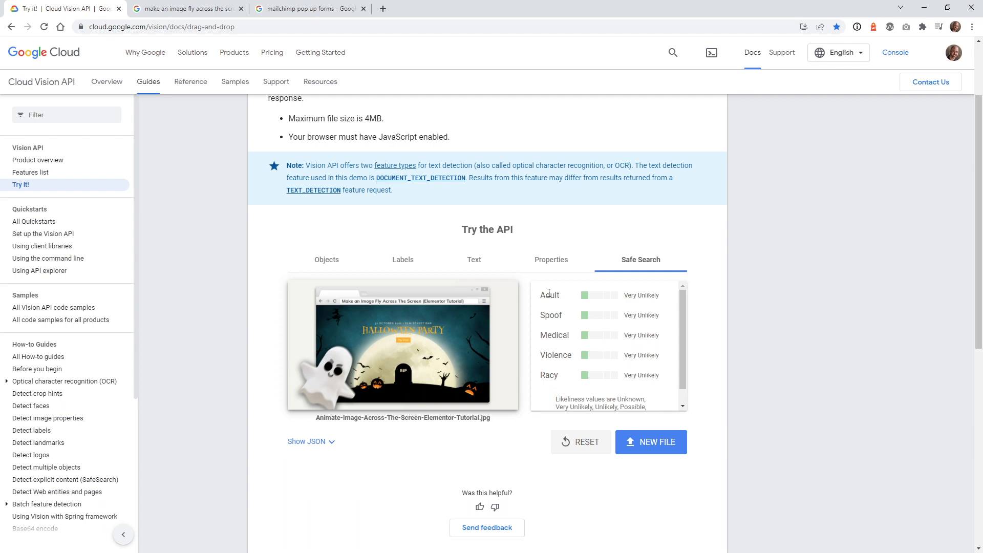
pyautogui.moveTo(546, 295)
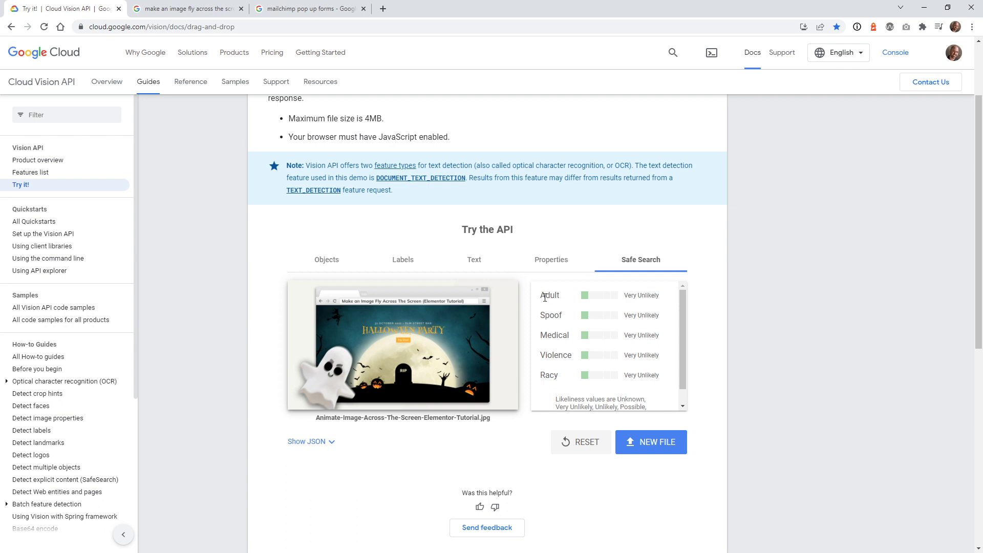
pyautogui.moveTo(559, 347)
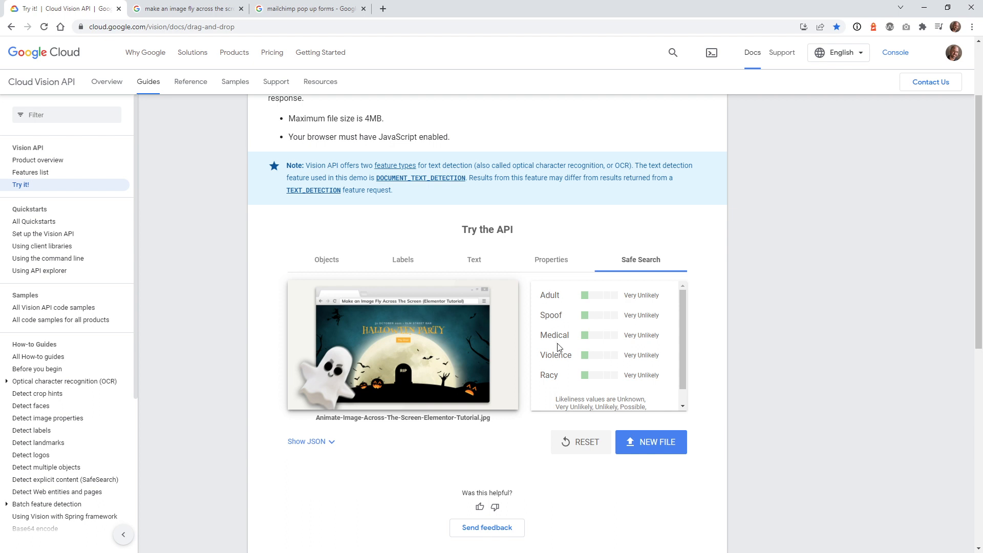
pyautogui.moveTo(572, 336)
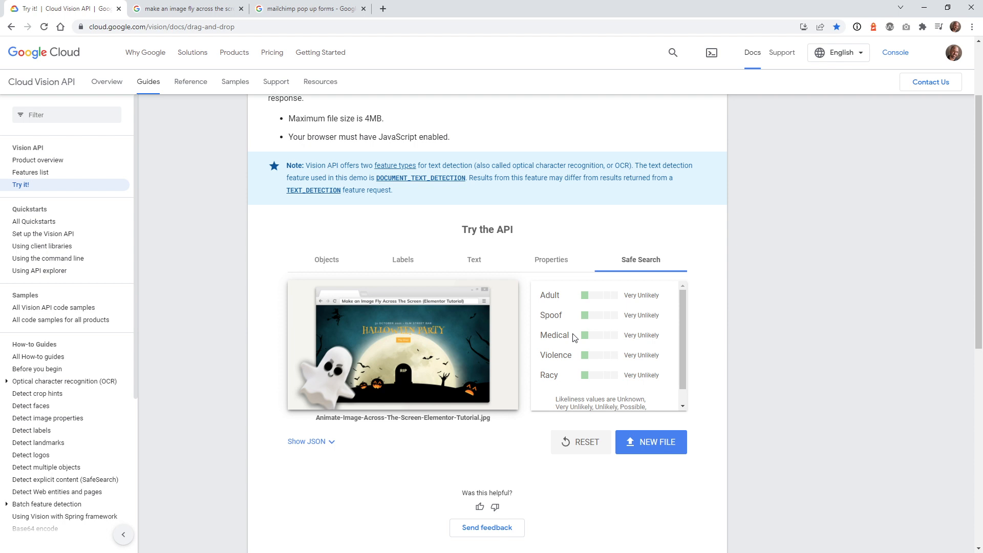
pyautogui.moveTo(664, 345)
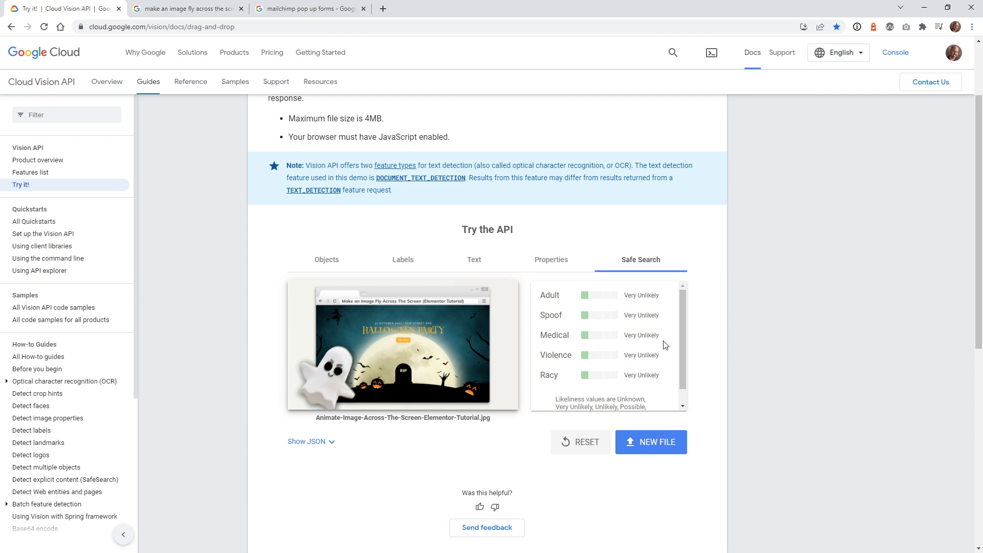
pyautogui.moveTo(625, 290)
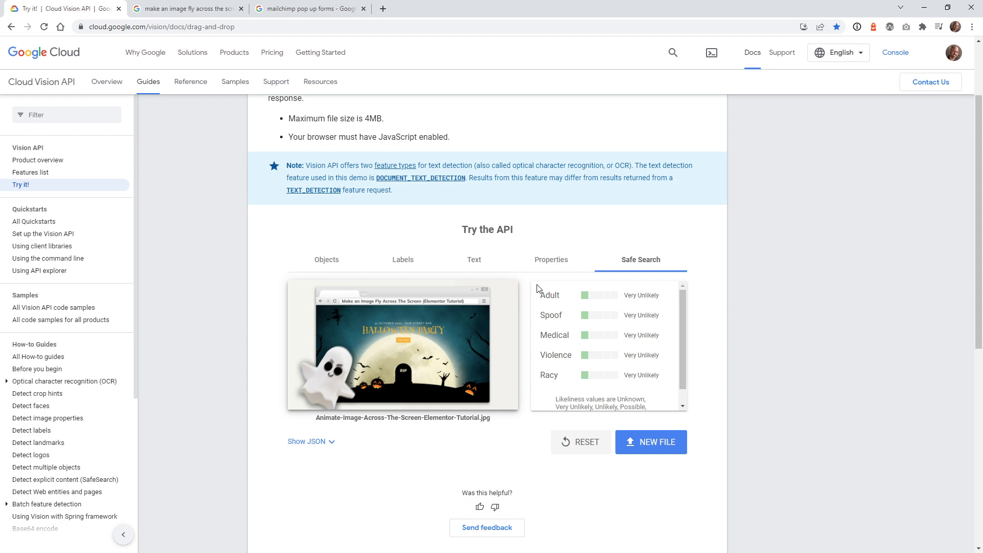
pyautogui.moveTo(215, 173)
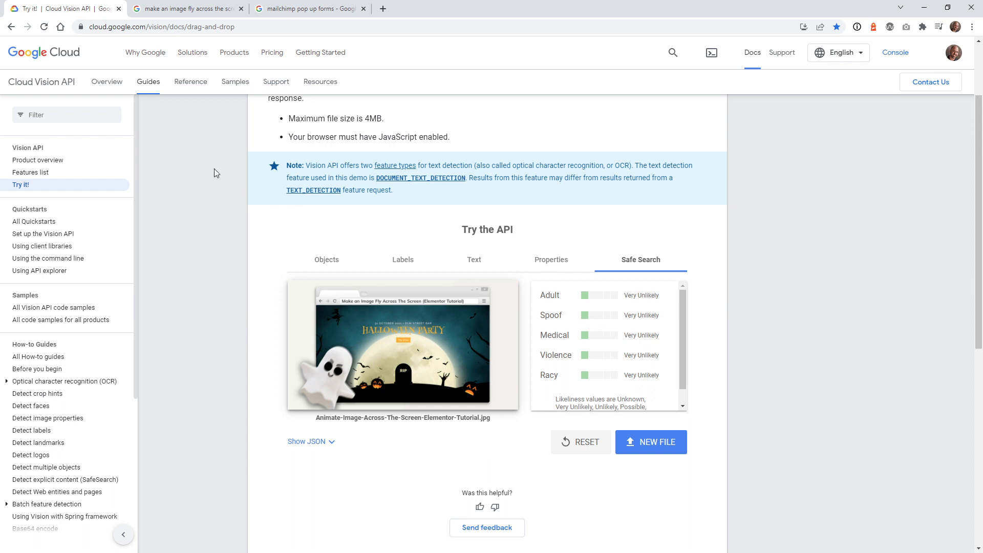
pyautogui.click(473, 259)
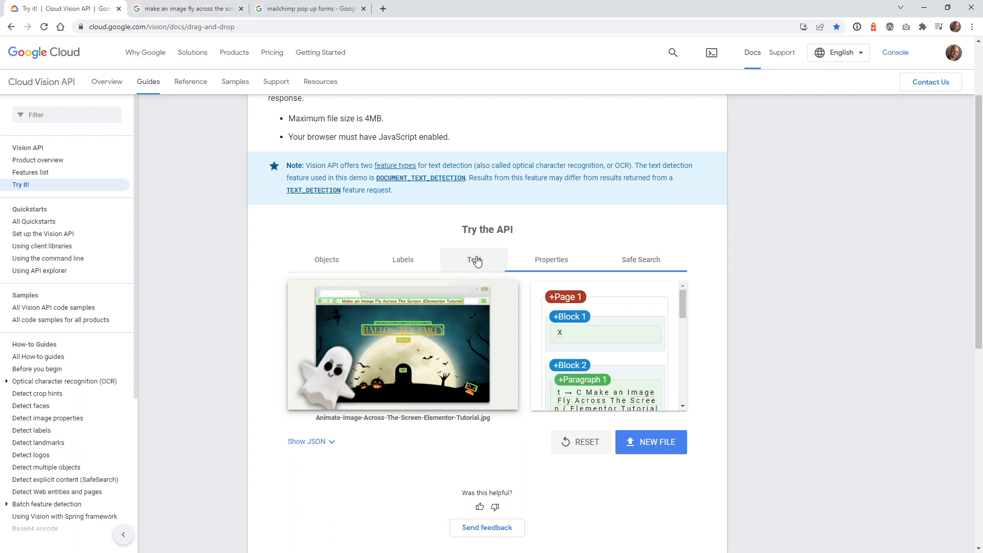
pyautogui.click(474, 259)
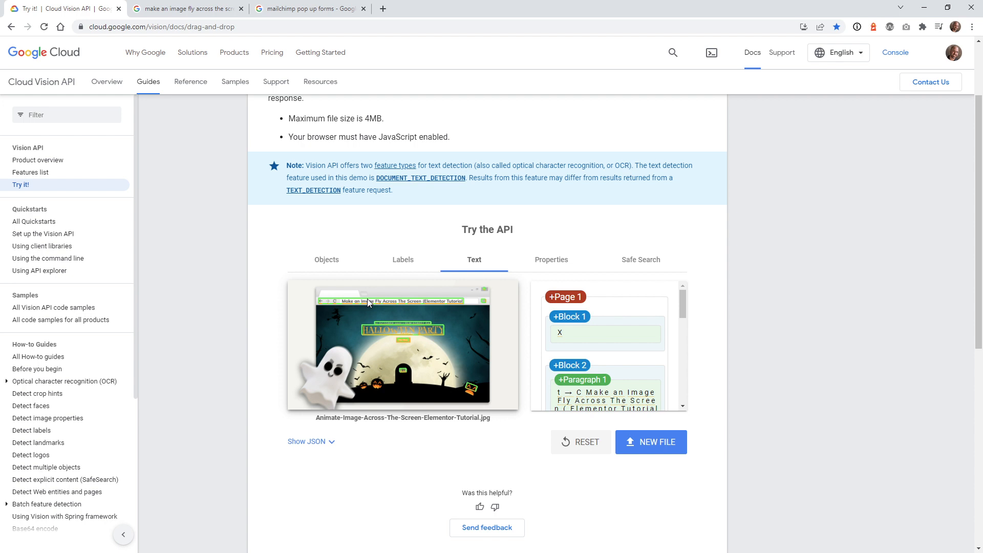
pyautogui.moveTo(351, 308)
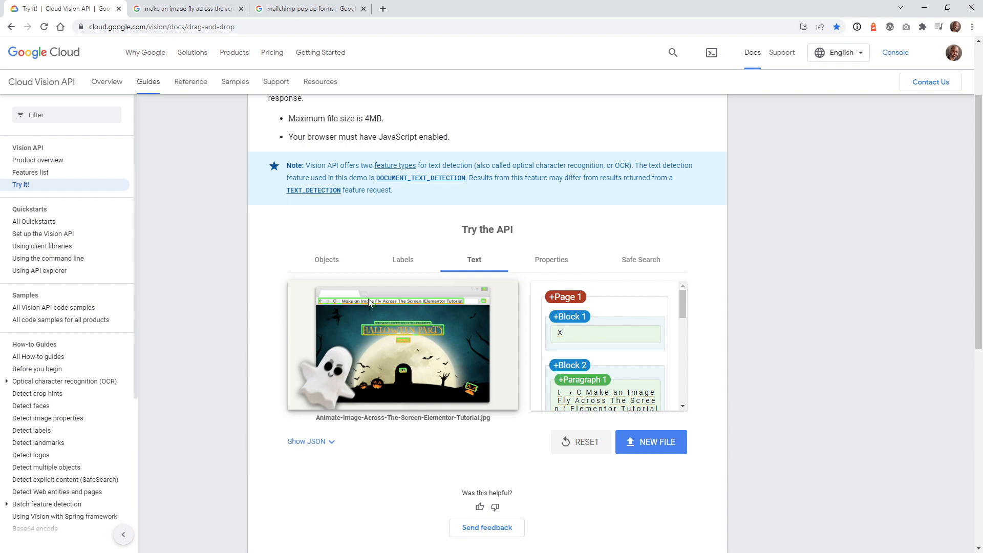
pyautogui.click(182, 8)
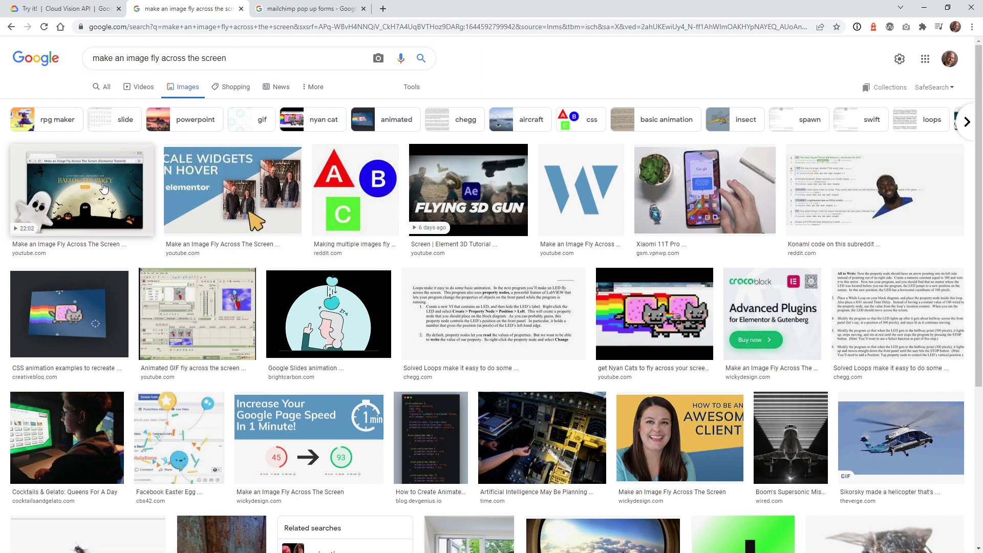
# Preview the ghost thumbnail result for Make an Image Fly Across The Screen by Wicky Design
pyautogui.click(80, 190)
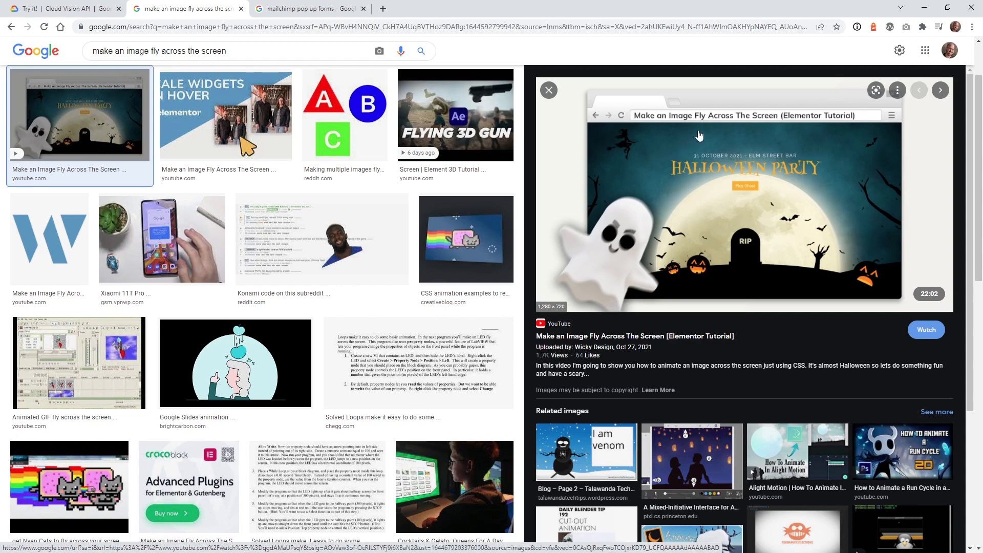
pyautogui.moveTo(666, 133)
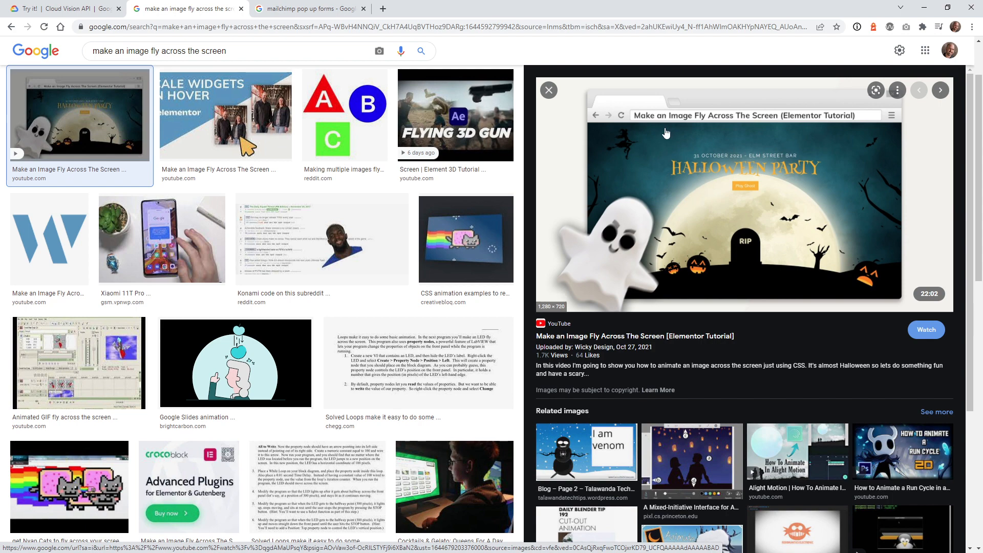
pyautogui.moveTo(787, 123)
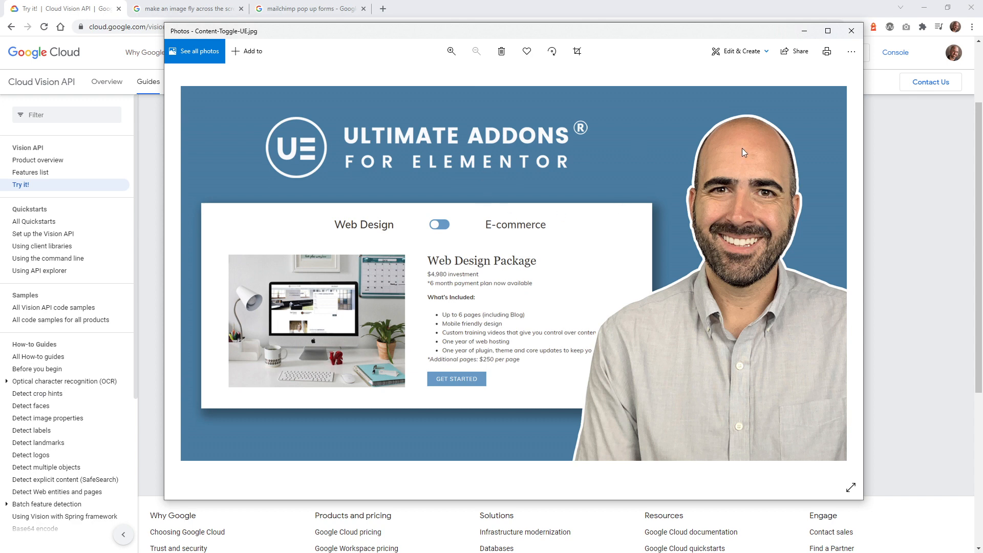
pyautogui.moveTo(719, 269)
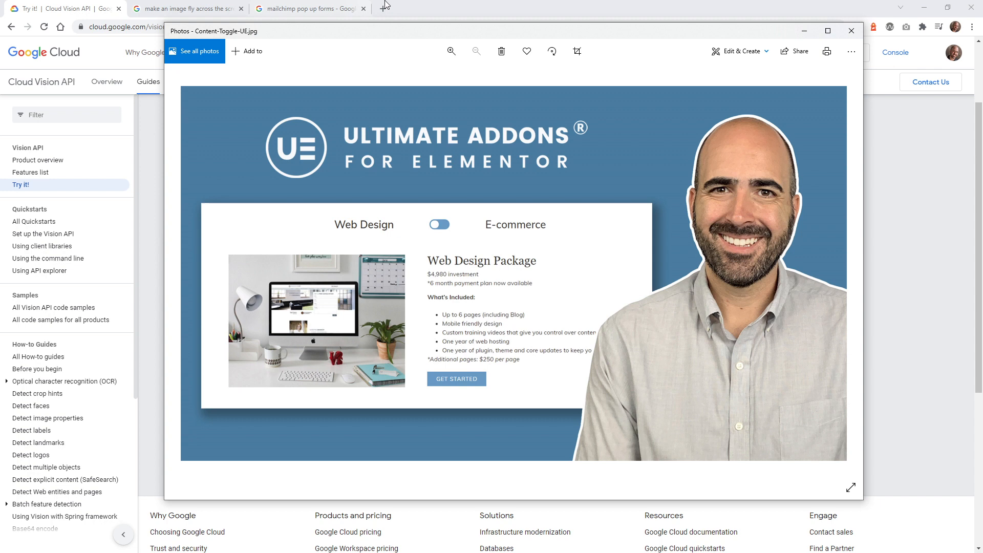
# Analyse Content-Toggle-UE.jpg and scroll the face attributes: Joy Very Likely, confidence 95%
pyautogui.click(850, 31)
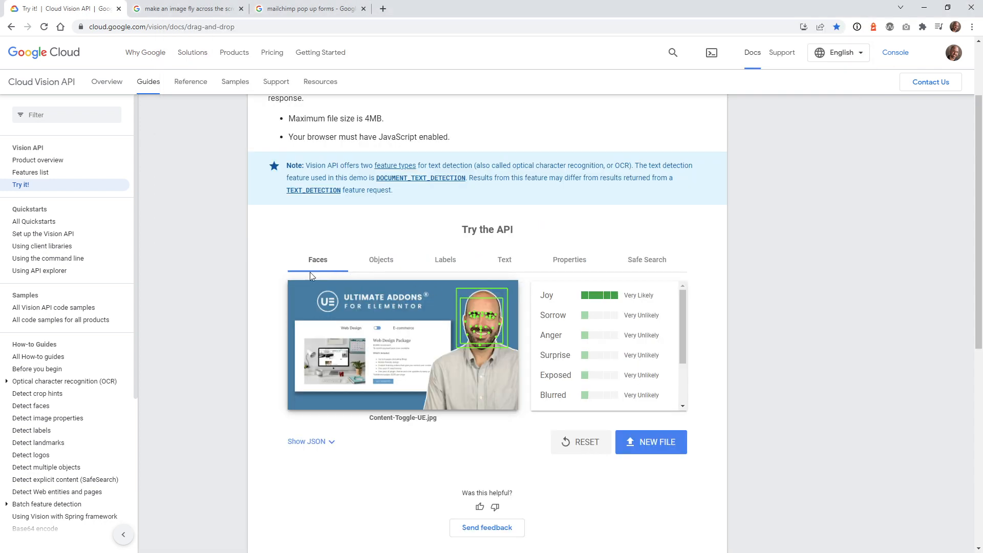
pyautogui.moveTo(562, 303)
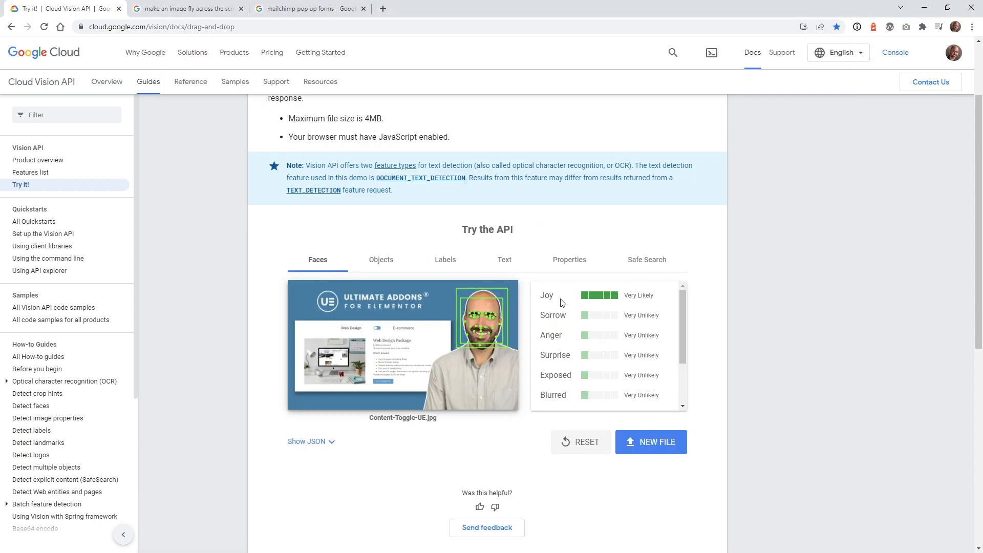
pyautogui.moveTo(467, 329)
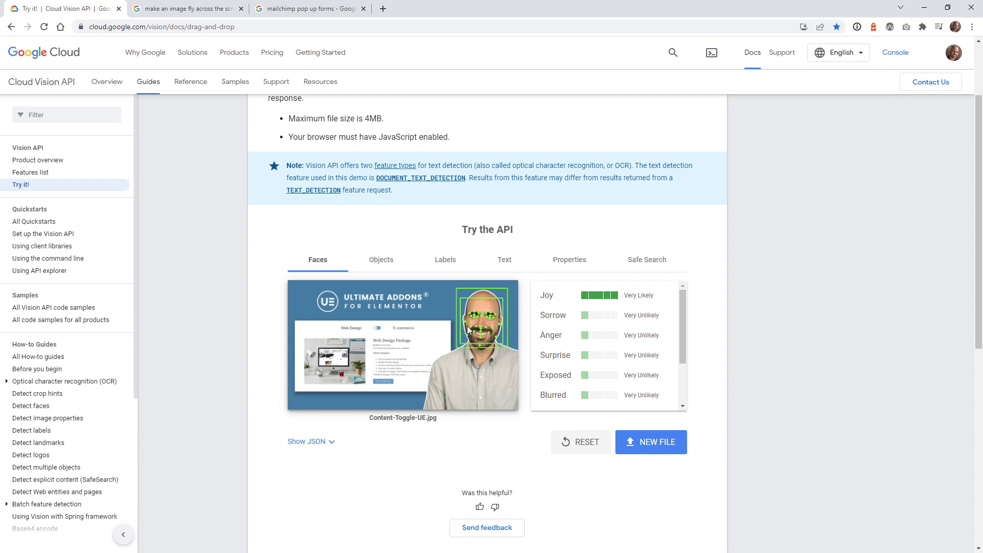
pyautogui.doubleClick(545, 295)
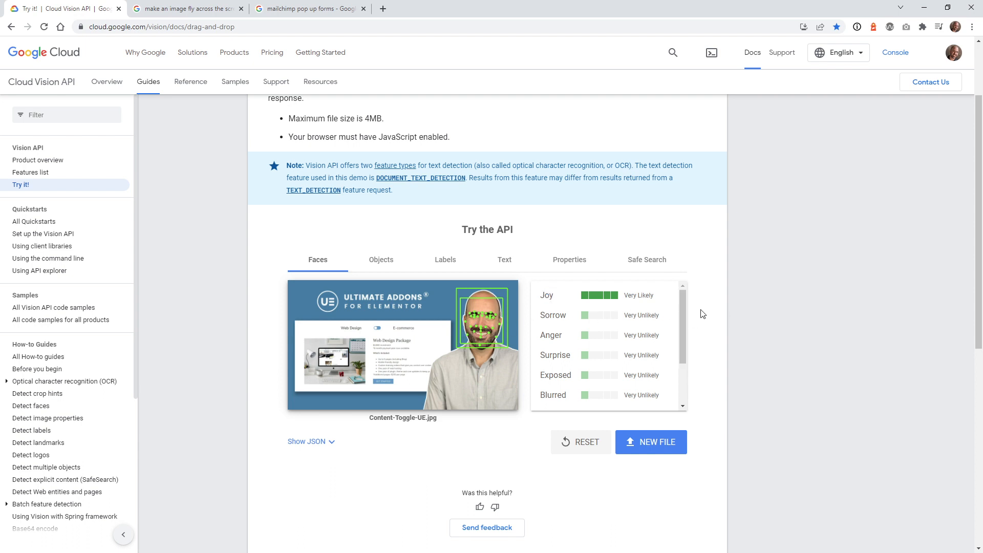
pyautogui.scroll(-3)
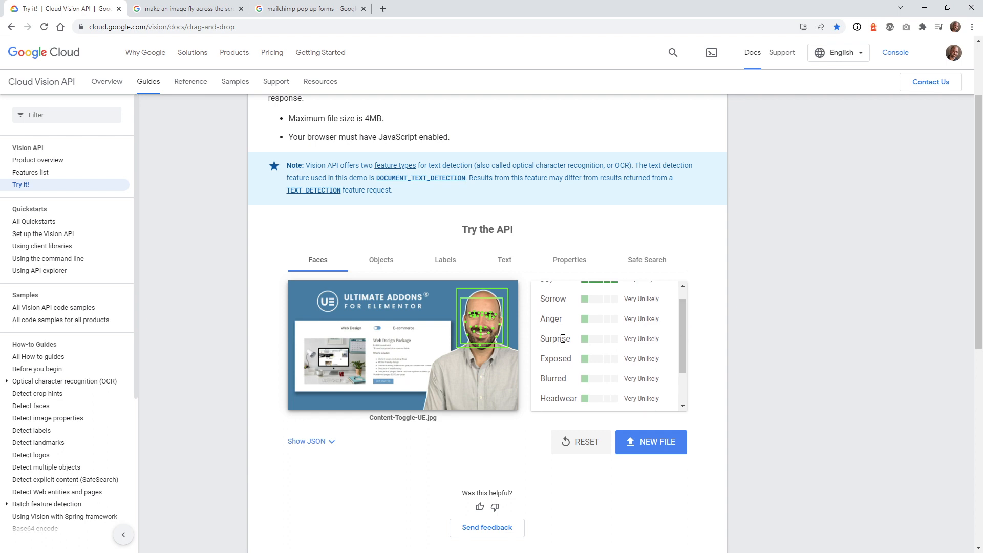
pyautogui.moveTo(565, 341)
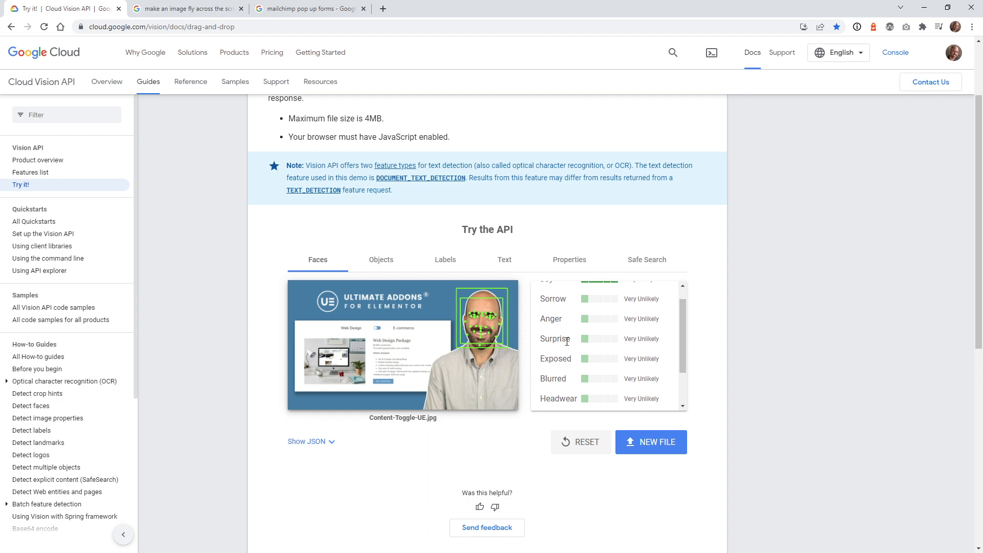
pyautogui.moveTo(565, 349)
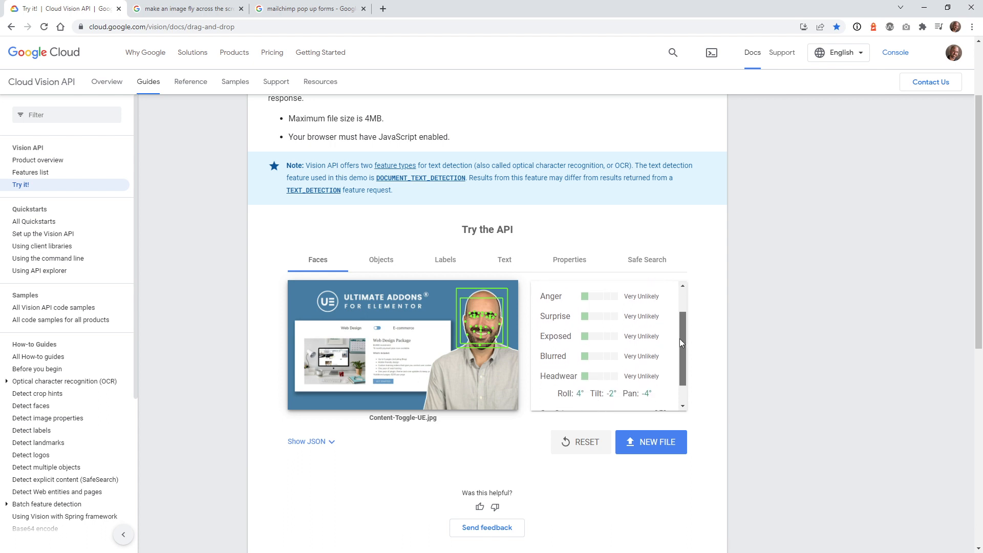
pyautogui.scroll(-3)
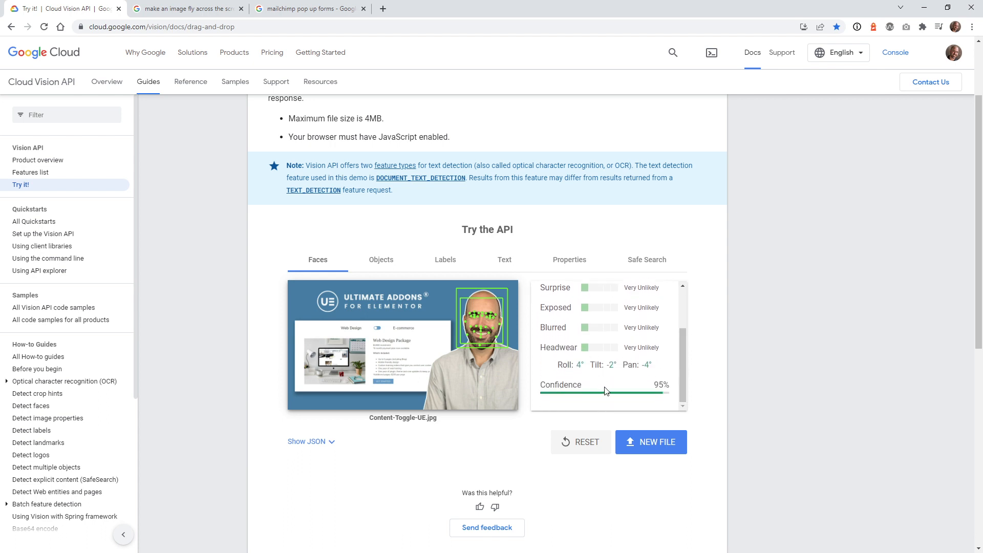
pyautogui.moveTo(651, 381)
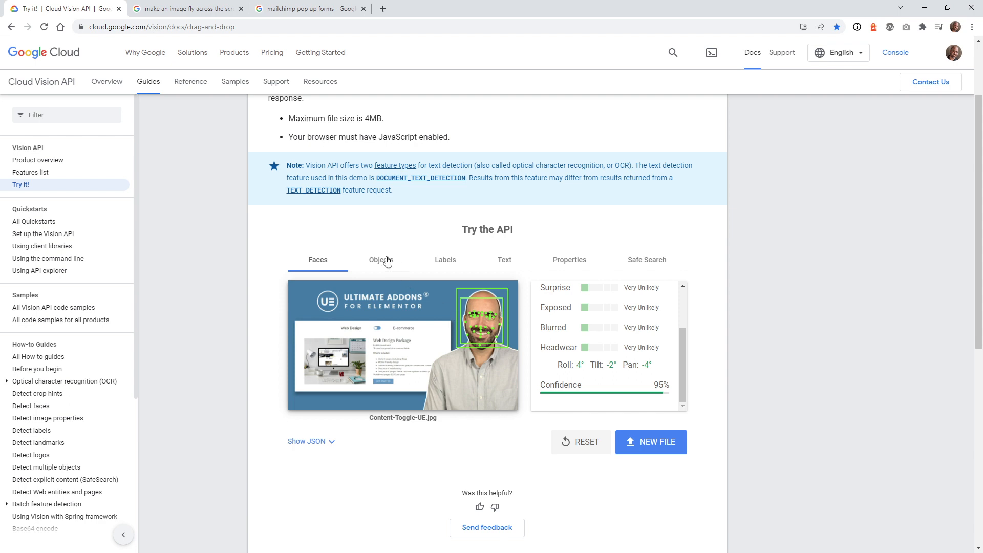
# Show the detected objects: Person 89%, Shirt 67%, Hat 52%
pyautogui.click(381, 259)
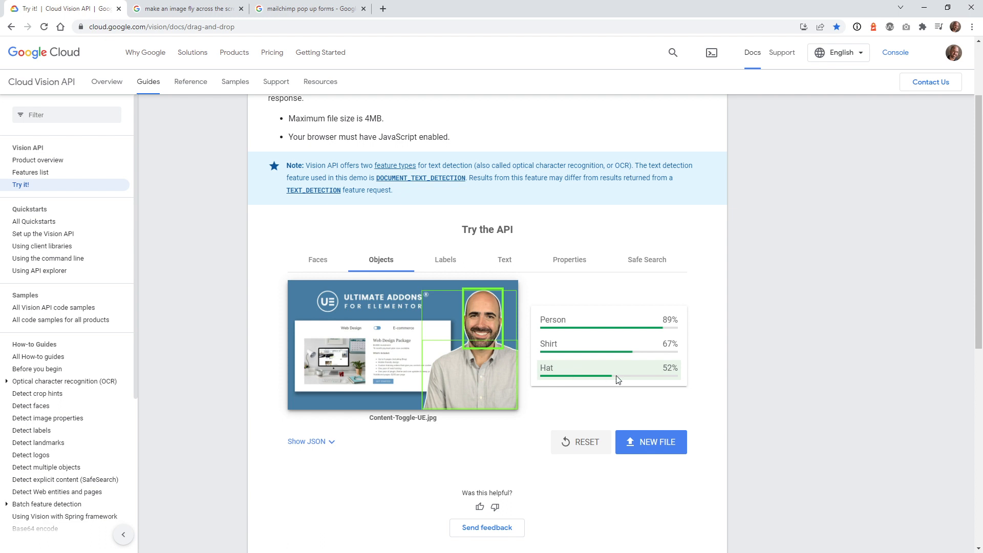
pyautogui.moveTo(616, 373)
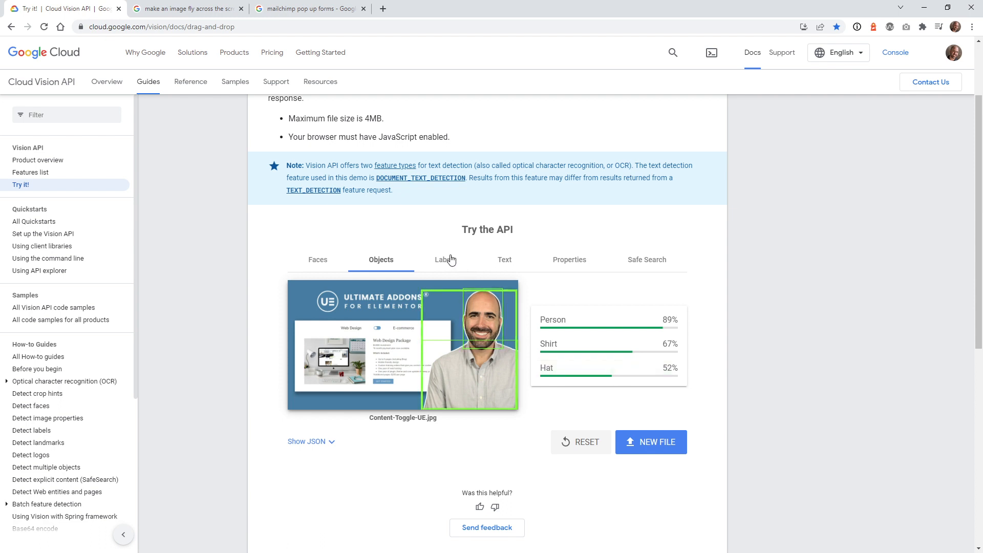
# Scroll the labels for Content-Toggle-UE.jpg from Smile 95% down to Software Engineering 62%
pyautogui.click(445, 259)
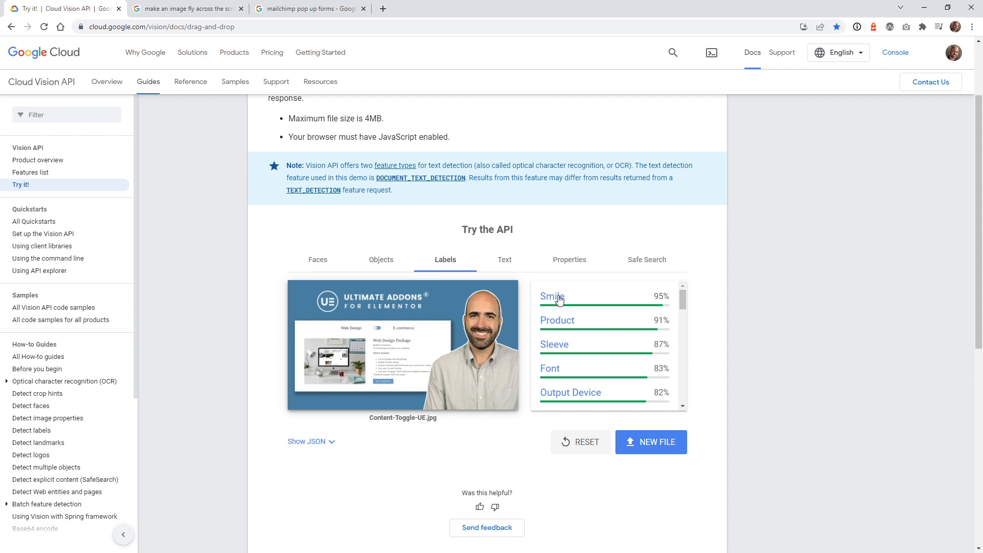
pyautogui.moveTo(680, 313)
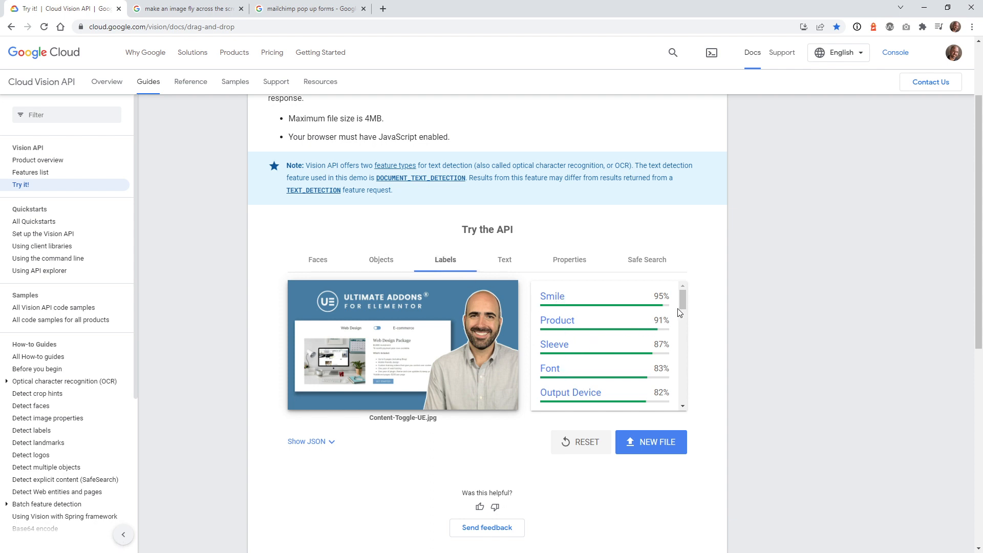
pyautogui.scroll(-3)
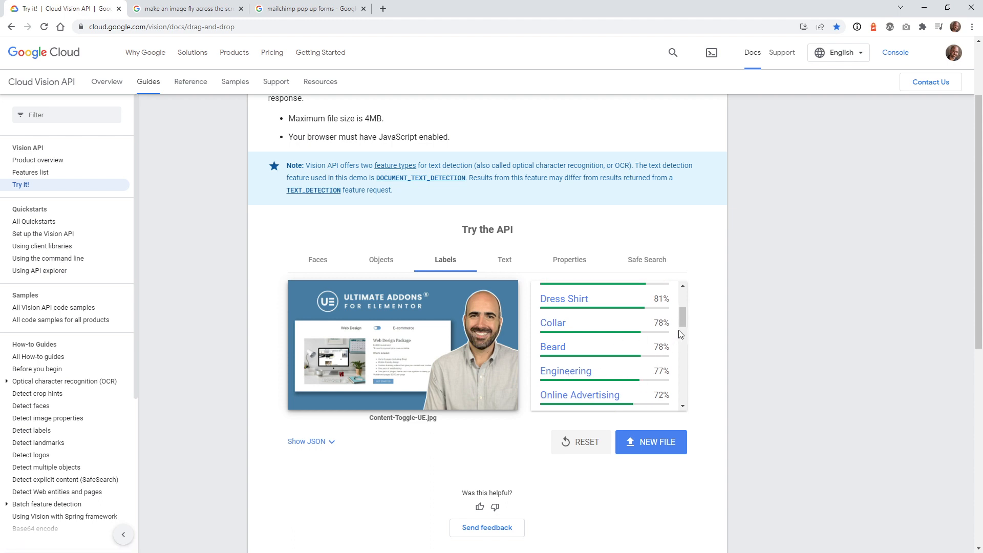
pyautogui.scroll(-3)
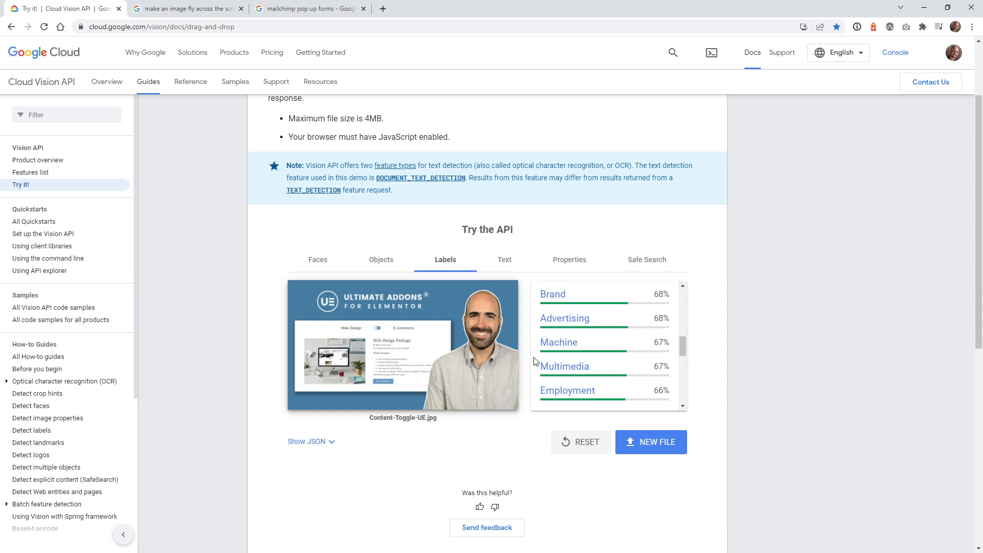
pyautogui.scroll(-3)
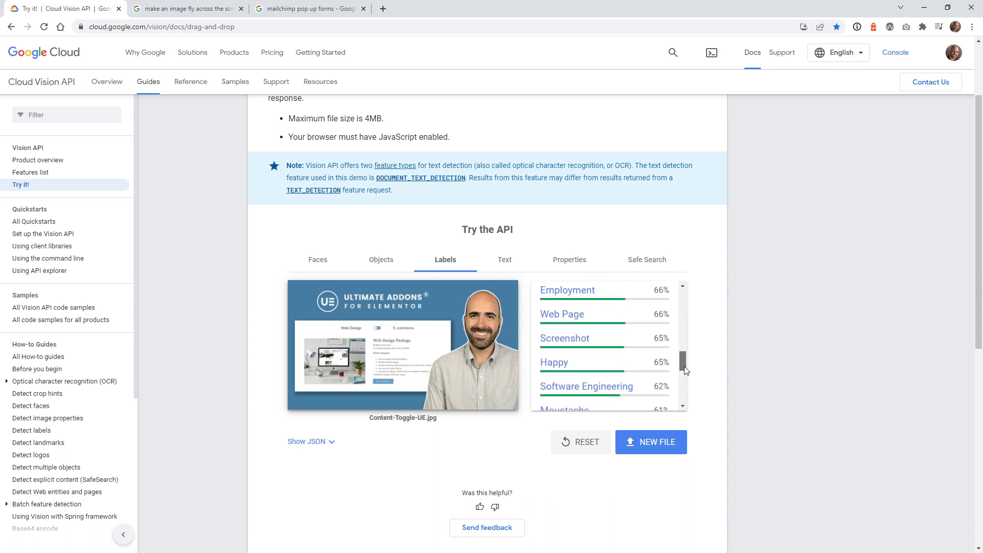
# Scroll the detected text blocks: UE, ULTIMATE ADDONS, Web Design Package, $4,980 line, GET STARTED
pyautogui.click(504, 259)
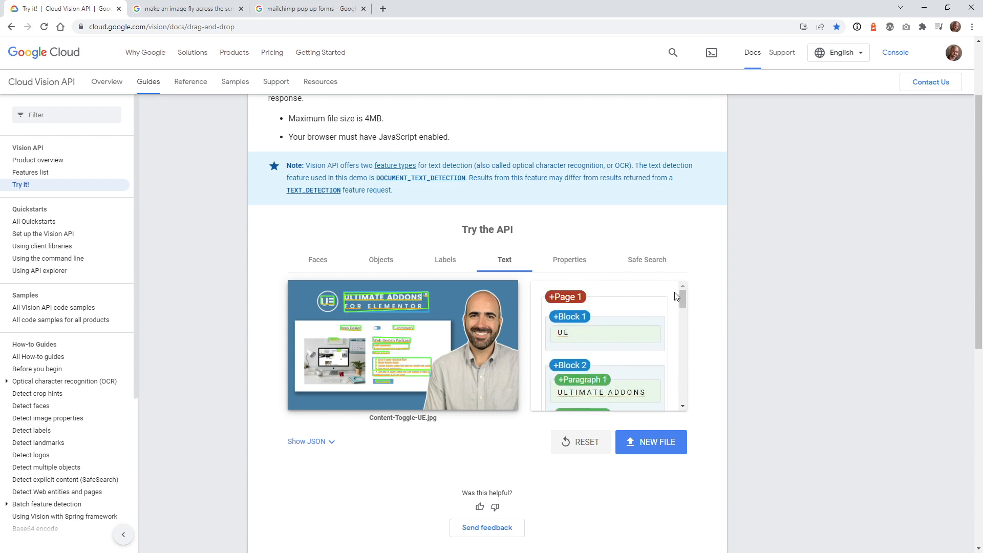
pyautogui.moveTo(329, 304)
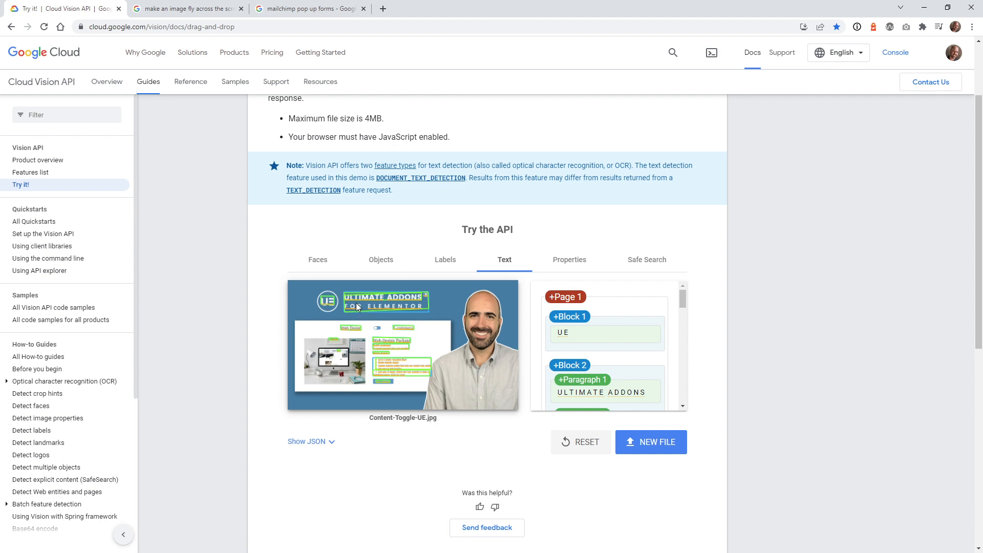
pyautogui.moveTo(327, 301)
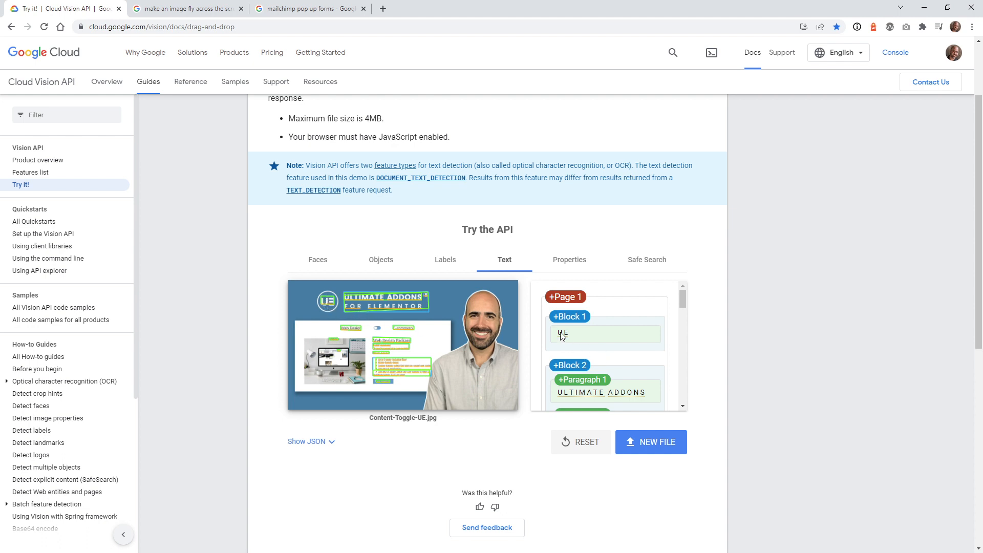
pyautogui.scroll(-3)
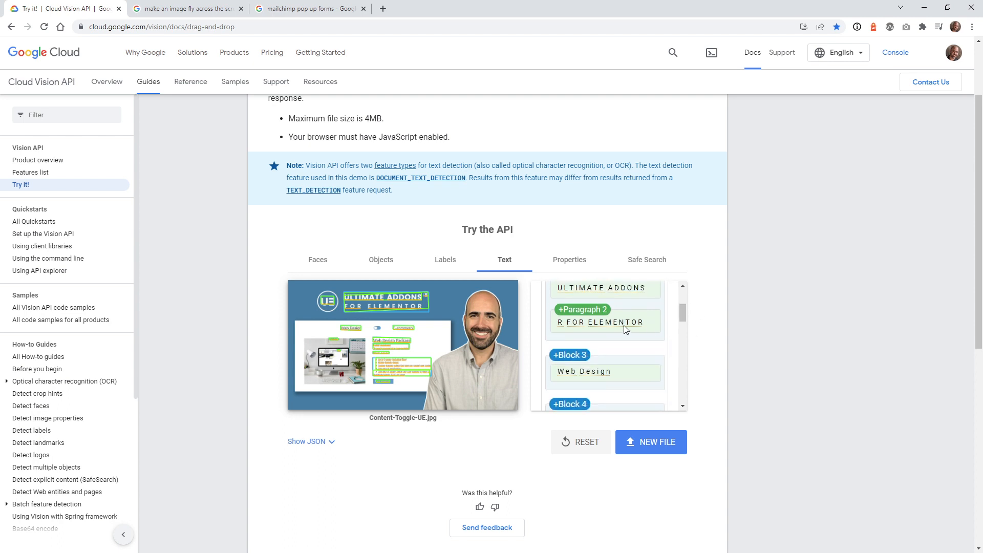
pyautogui.moveTo(650, 339)
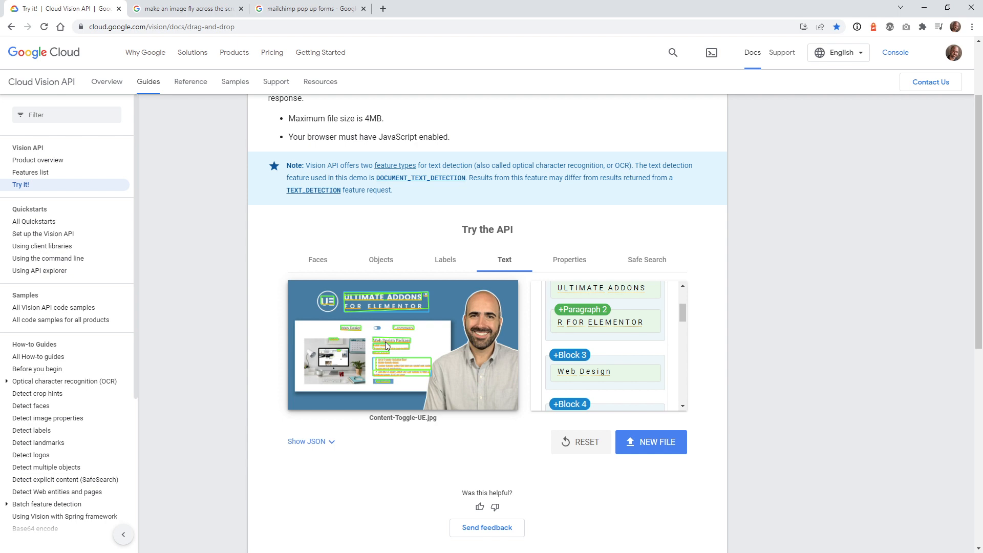
pyautogui.scroll(-3)
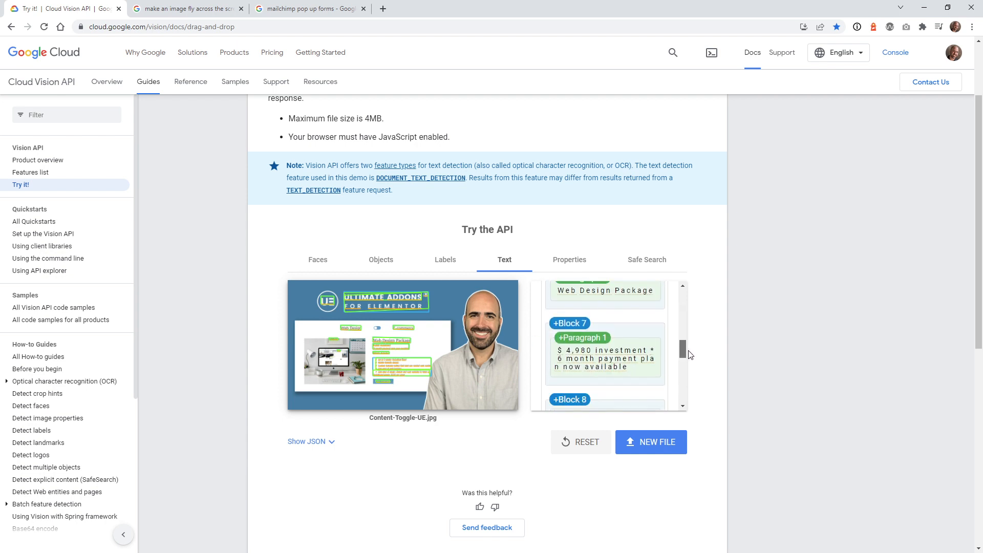
pyautogui.moveTo(373, 361)
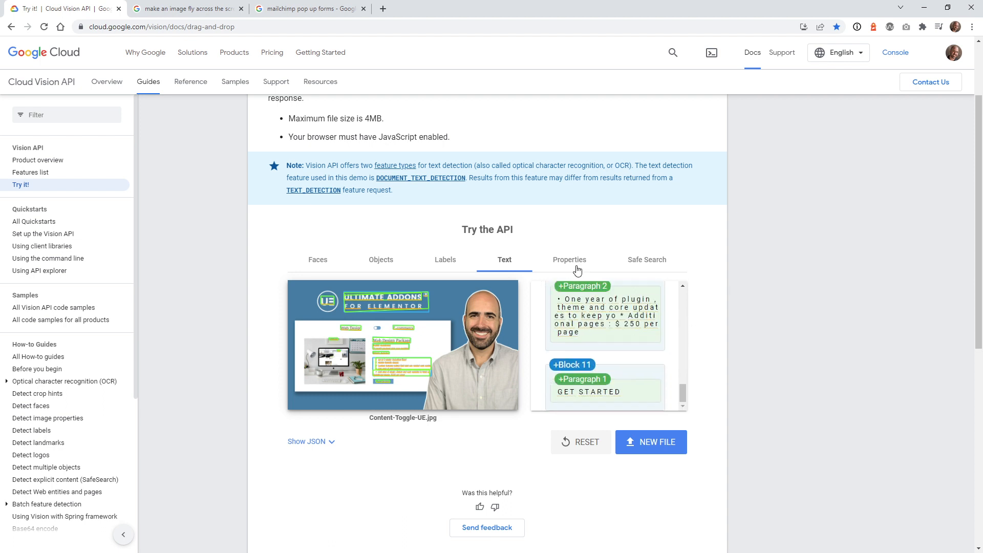
# Review the image properties, then the Safe Search ratings: all Very Unlikely, Spoof Unlikely
pyautogui.click(568, 259)
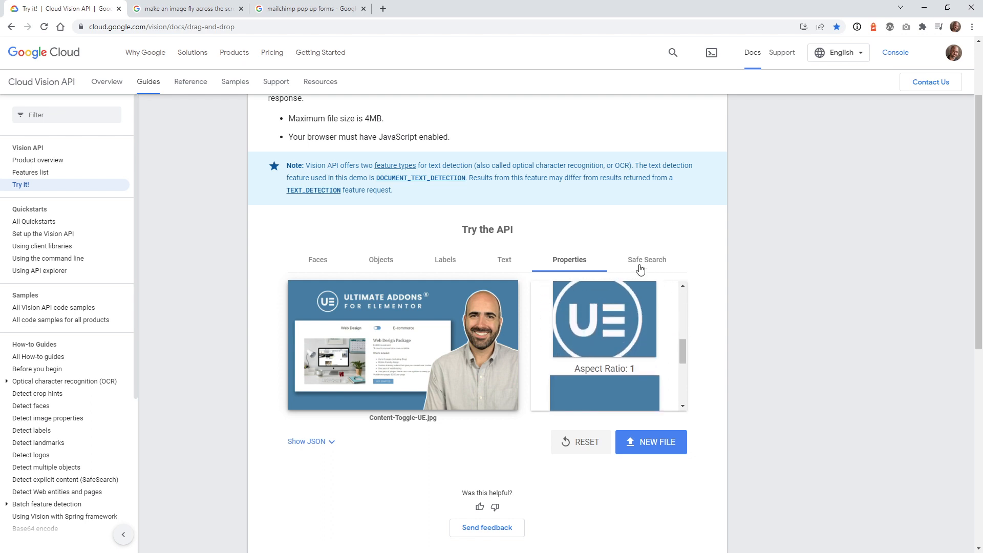
pyautogui.click(646, 259)
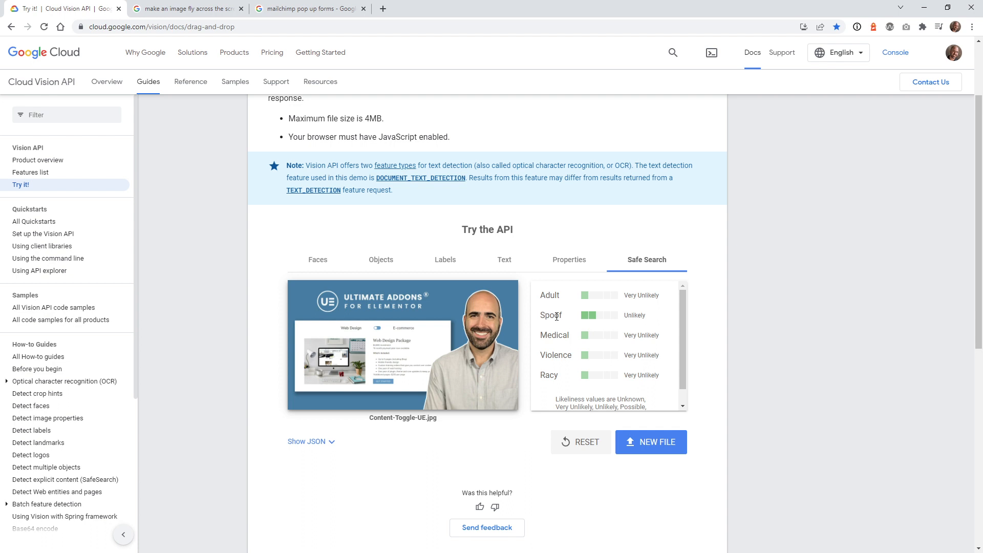
pyautogui.moveTo(591, 320)
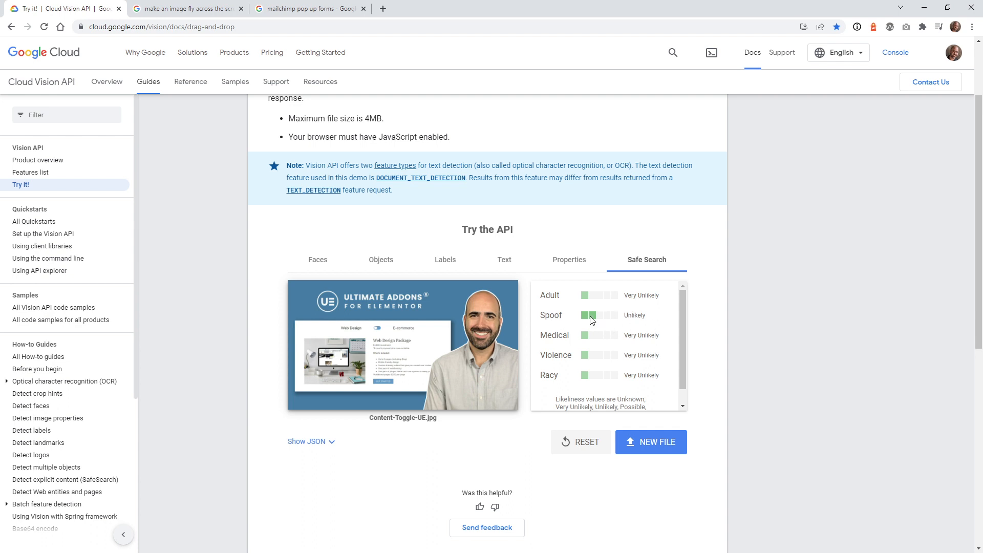
pyautogui.moveTo(593, 320)
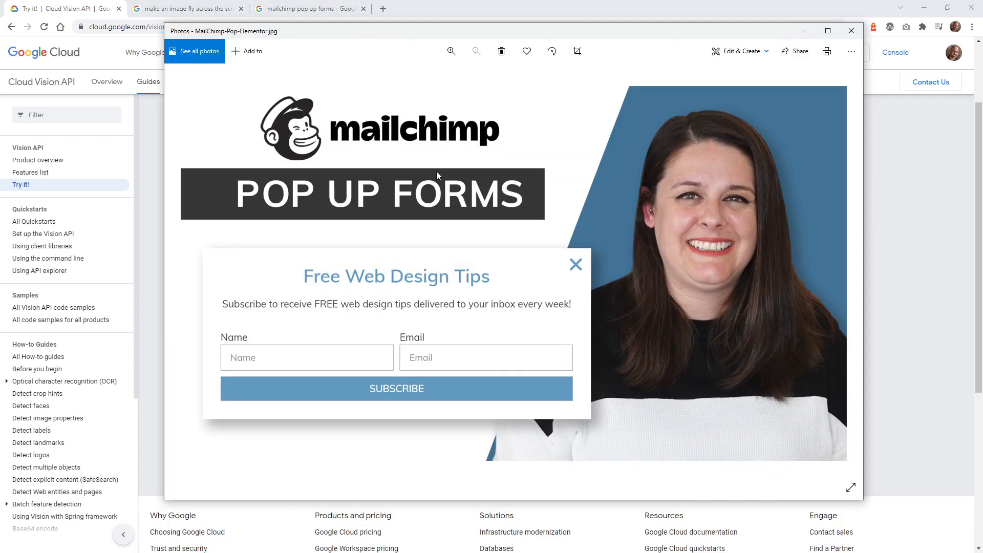
pyautogui.moveTo(345, 144)
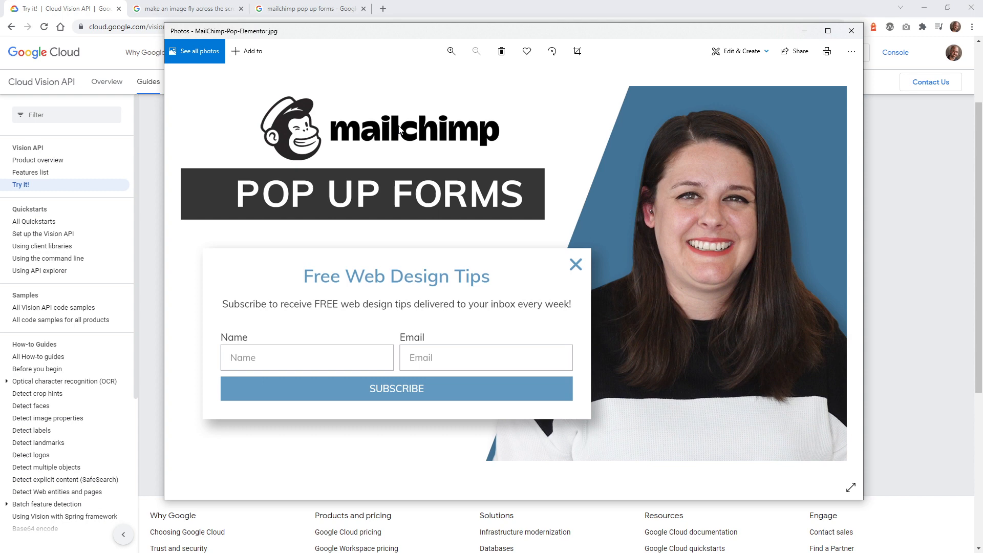
pyautogui.moveTo(309, 165)
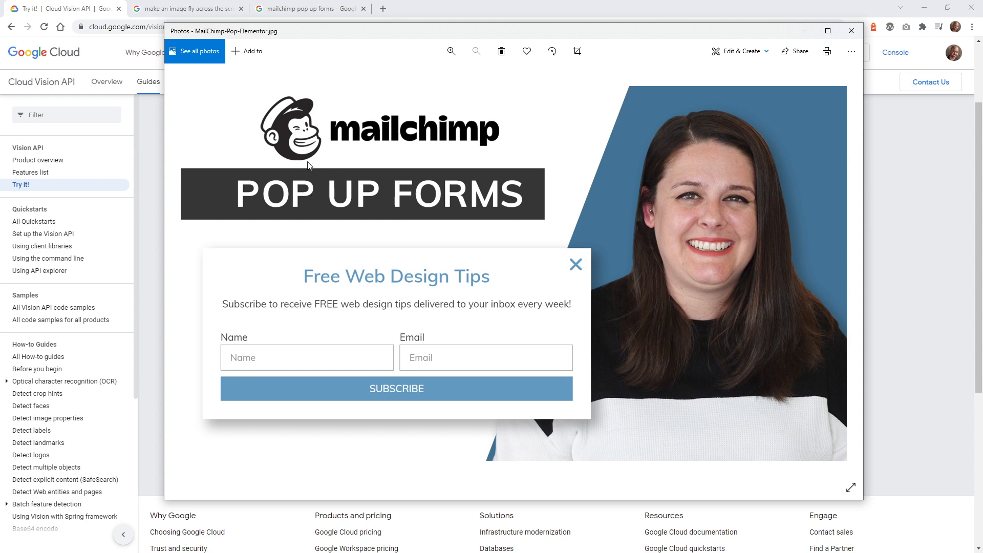
pyautogui.moveTo(467, 116)
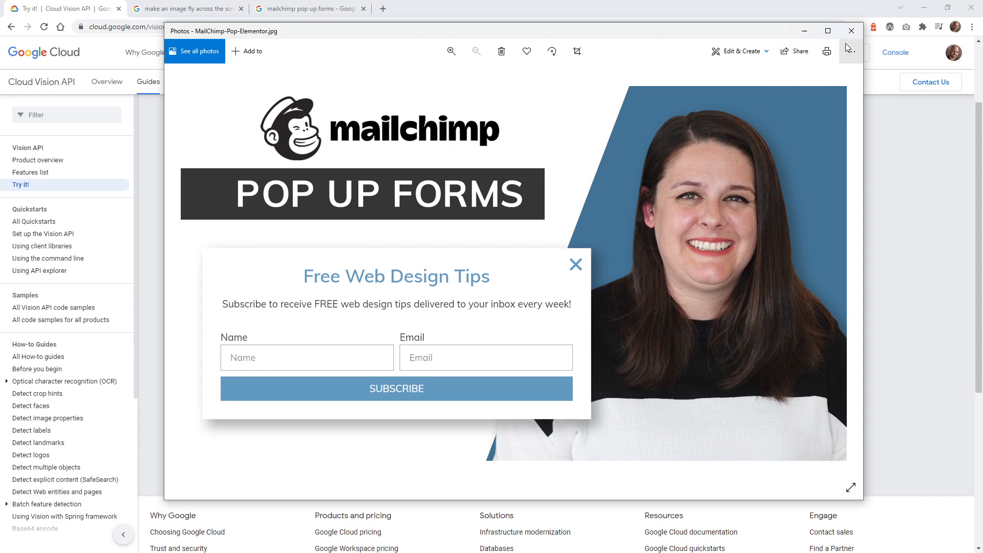
# Close the MailChimp-Pop-Elementor.jpg preview in Windows Photos
pyautogui.click(851, 31)
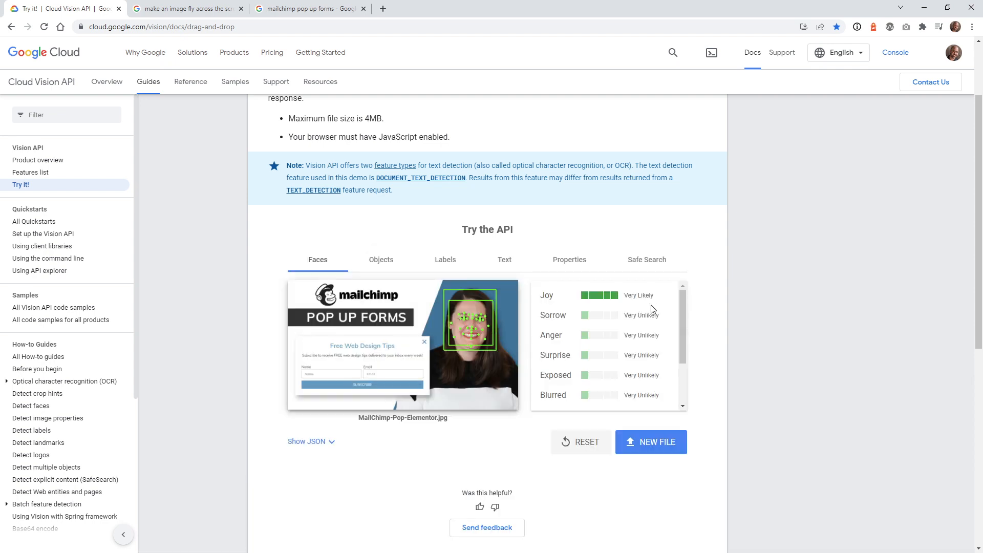
# Review the face confidence values, then show the detected objects: Person 80%, Person 76%, Clothing 58%
pyautogui.scroll(-3)
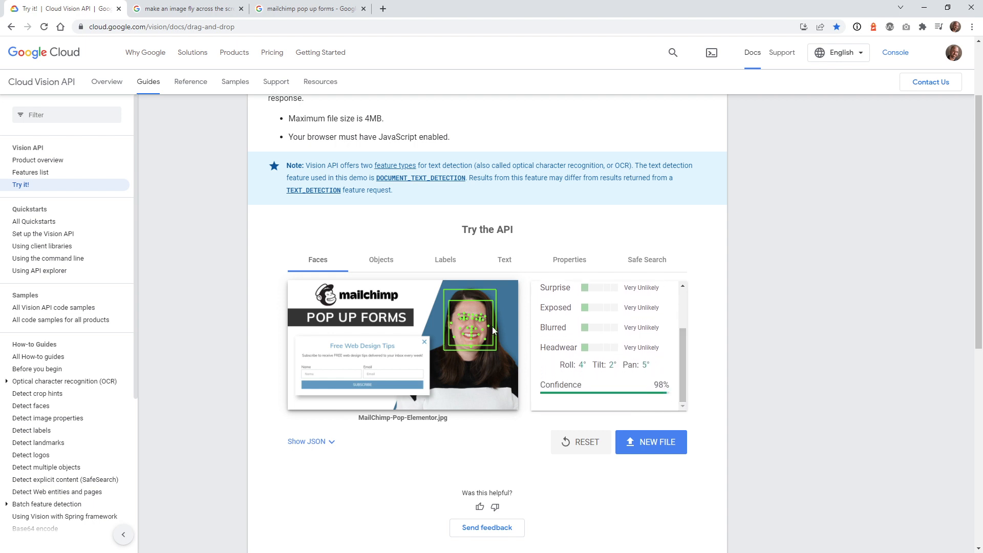
pyautogui.click(381, 260)
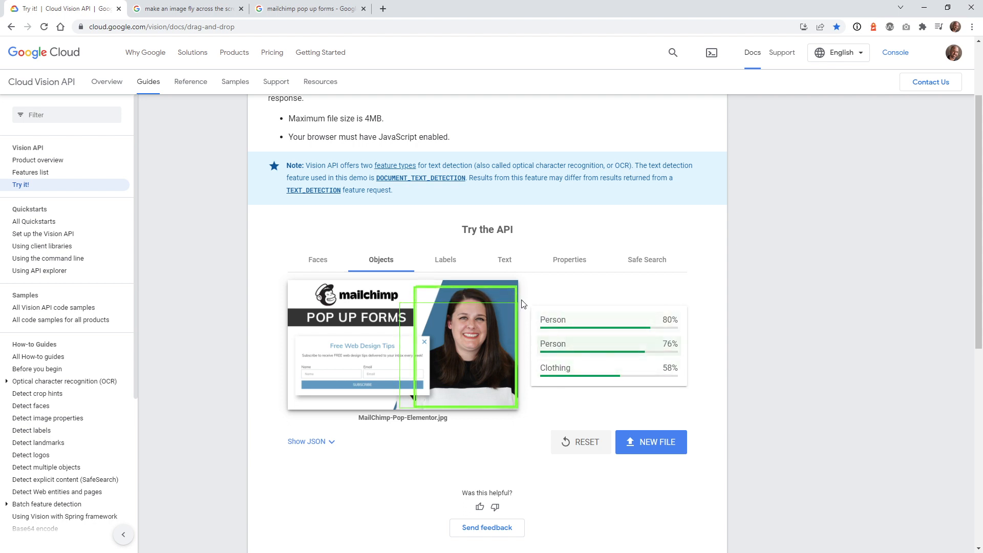
# Show the MailChimp thumbnail's labels, from Smile 97% down to Web Page 55%
pyautogui.click(444, 259)
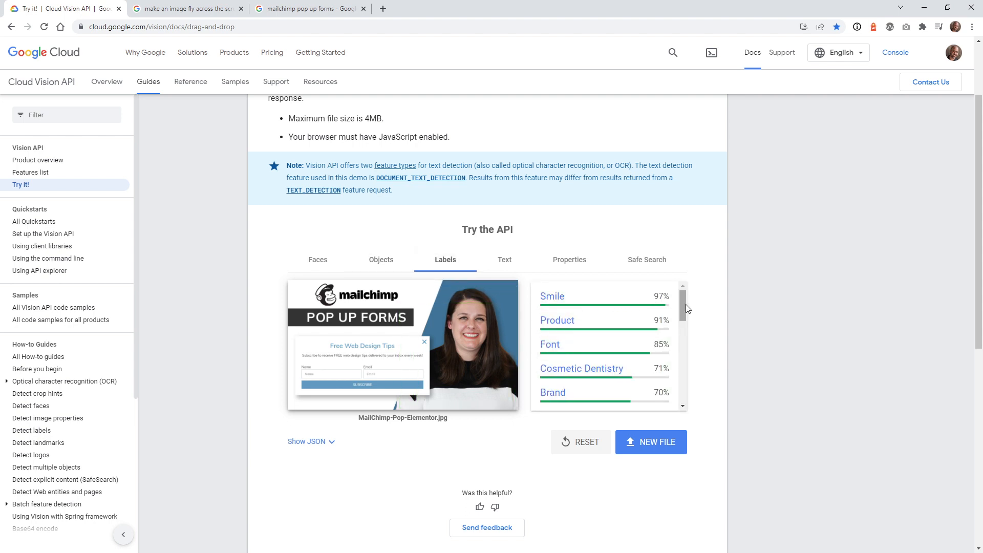
pyautogui.scroll(-3)
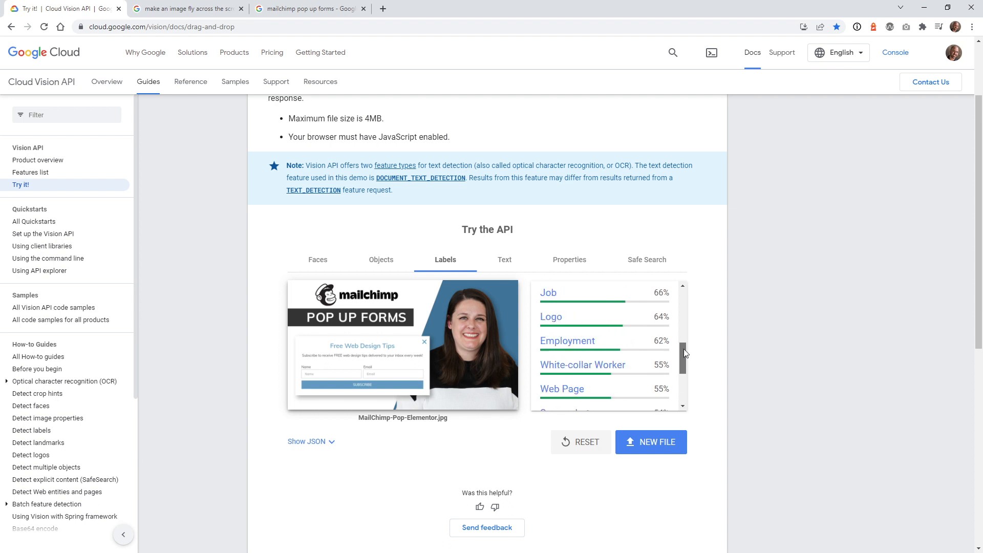
# Go through all the text blocks detected in the MailChimp thumbnail
pyautogui.click(503, 259)
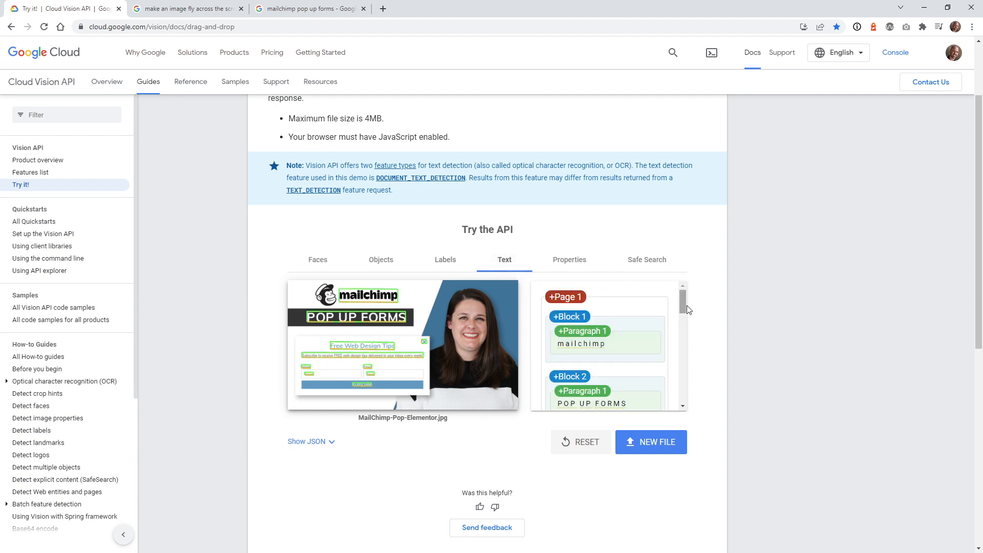
pyautogui.moveTo(588, 341)
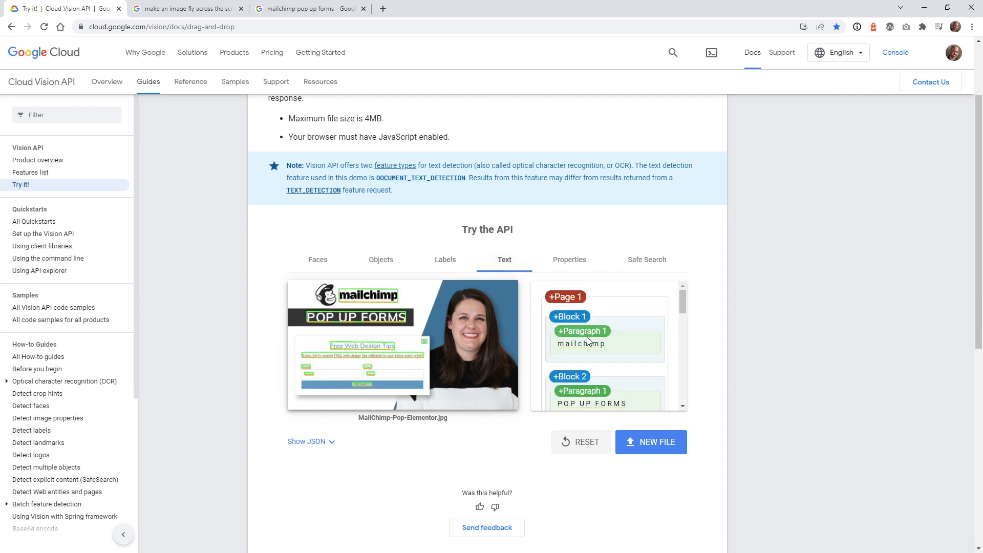
pyautogui.moveTo(581, 343)
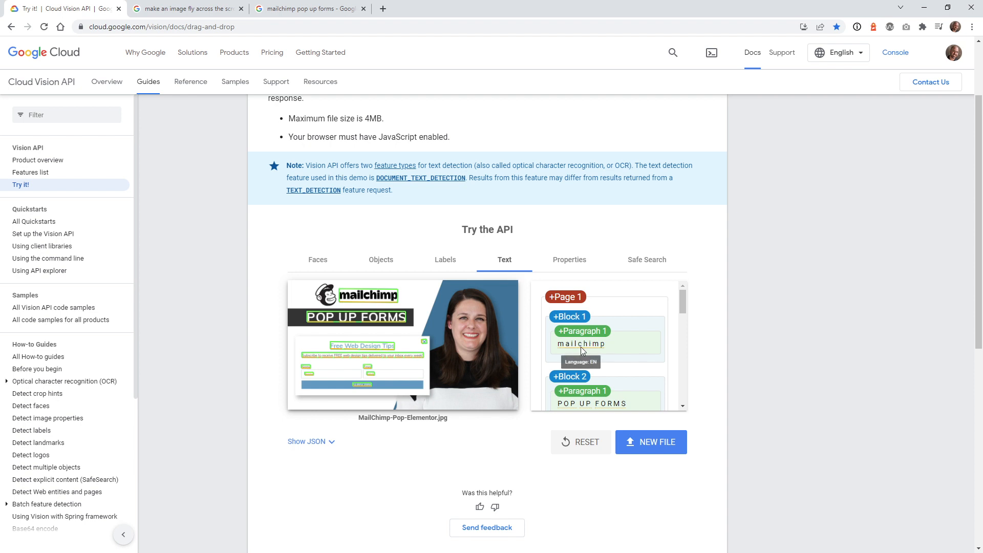
pyautogui.moveTo(588, 347)
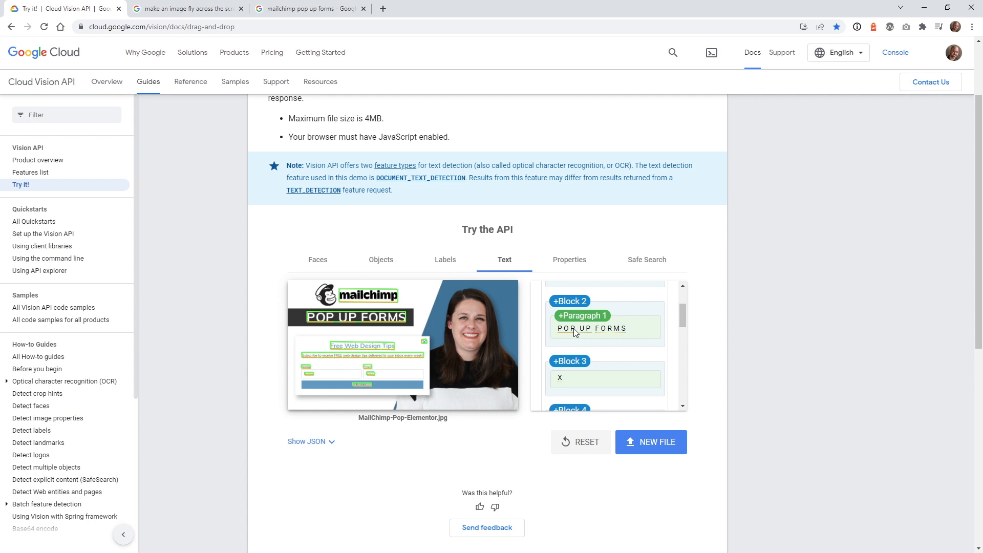
pyautogui.scroll(-3)
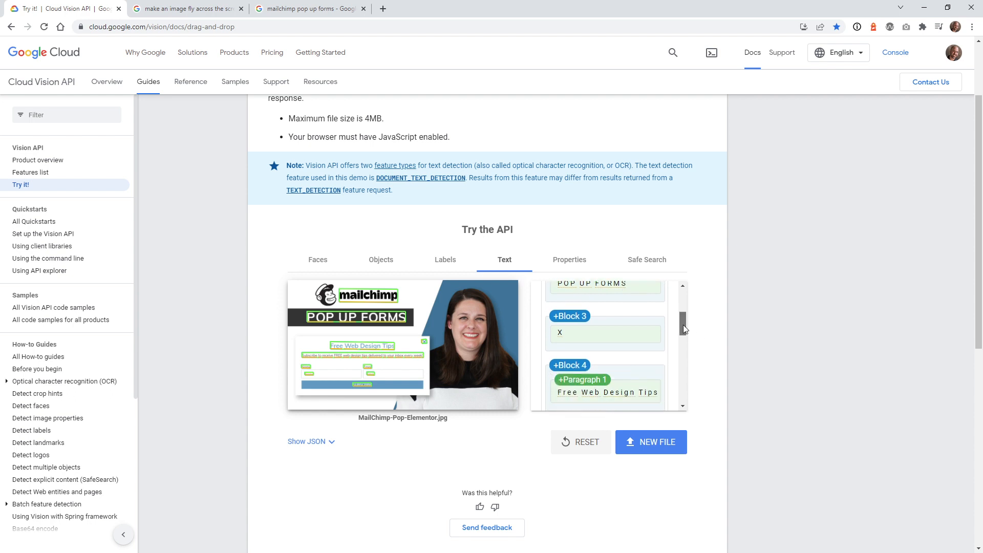
pyautogui.scroll(-3)
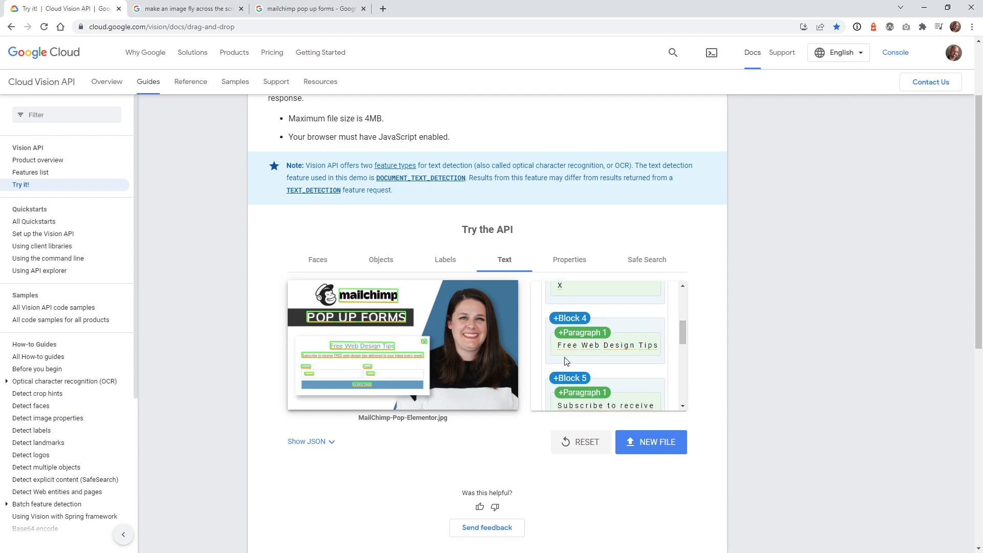
pyautogui.scroll(-3)
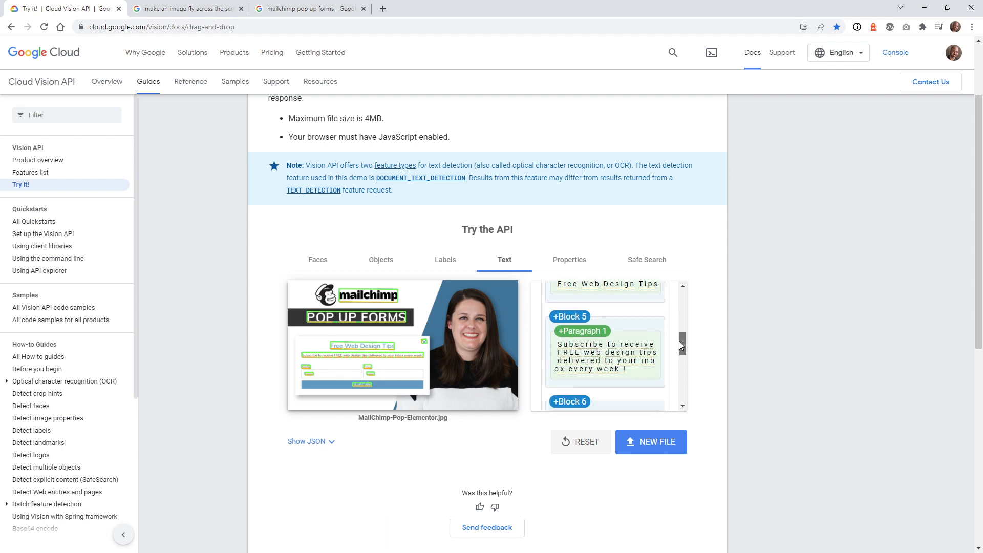
pyautogui.scroll(-3)
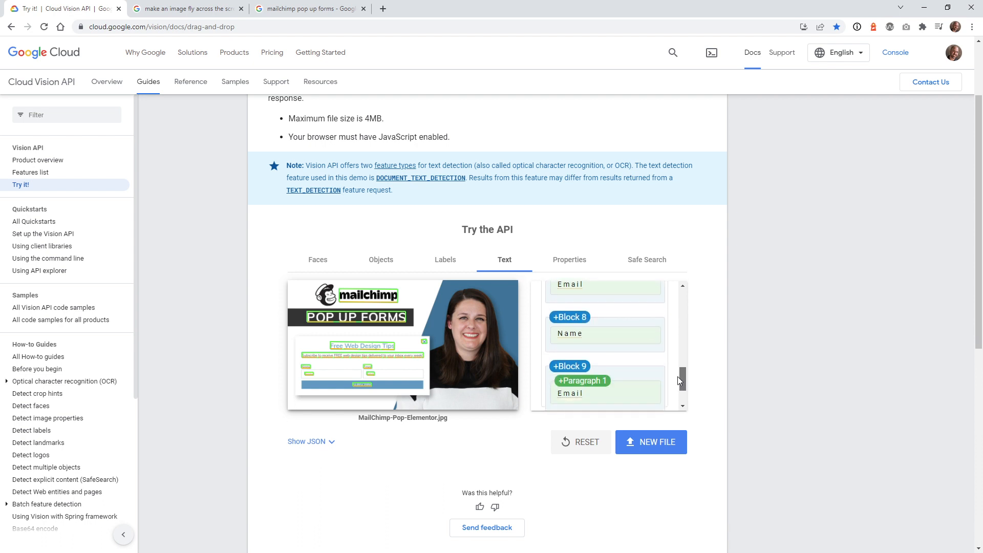
# Show the Safe Search ratings: Adult and Racy Very Unlikely, Spoof, Medical and Violence Unlikely
pyautogui.click(646, 259)
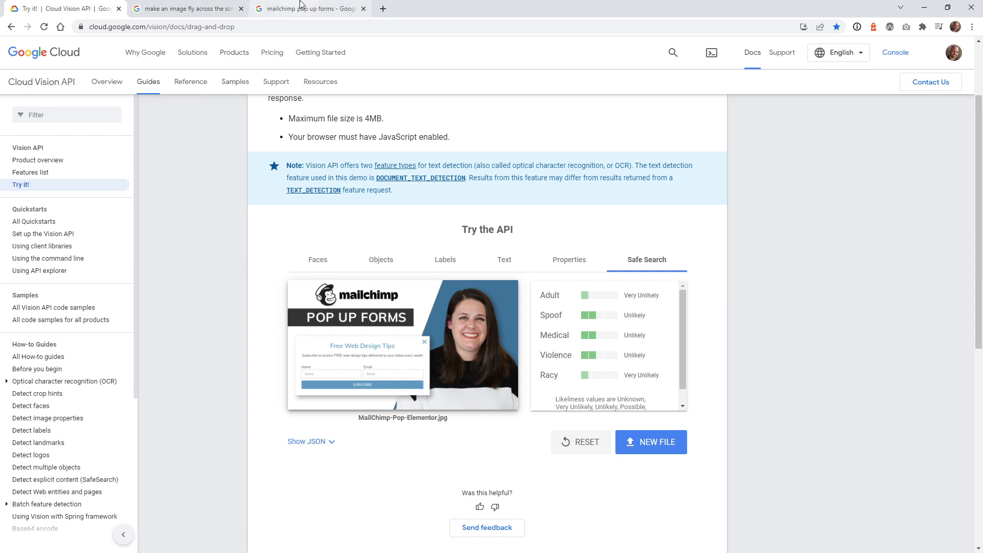
# Find the MailChimp Popup with Elementor thumbnail in Google Images and show its Wicky Design preview
pyautogui.click(306, 8)
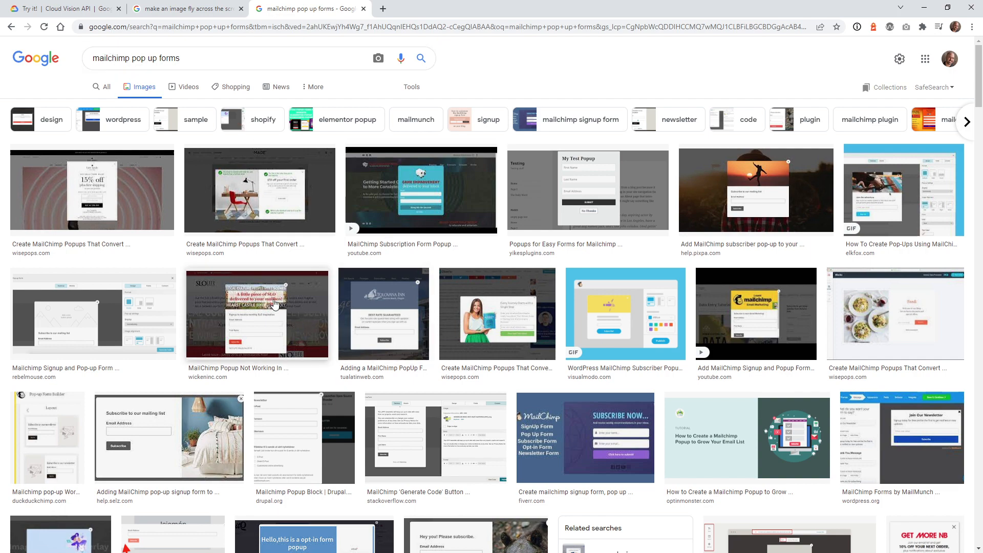
pyautogui.moveTo(92, 219)
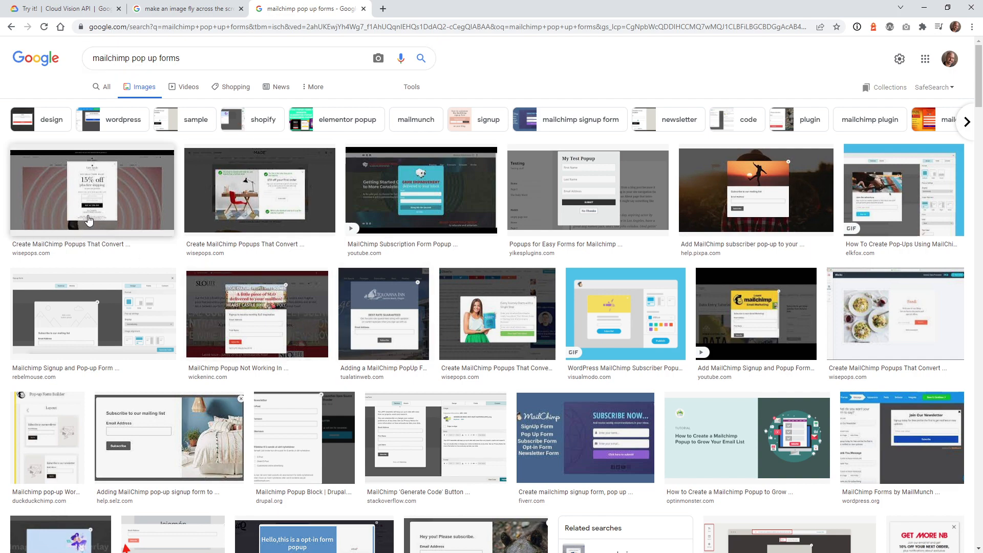
pyautogui.scroll(-3)
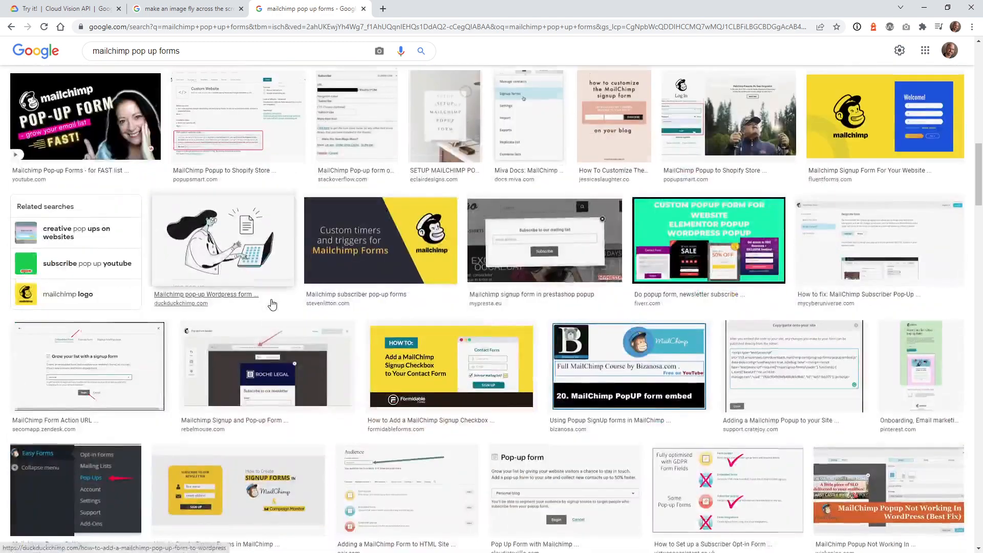
pyautogui.scroll(-3)
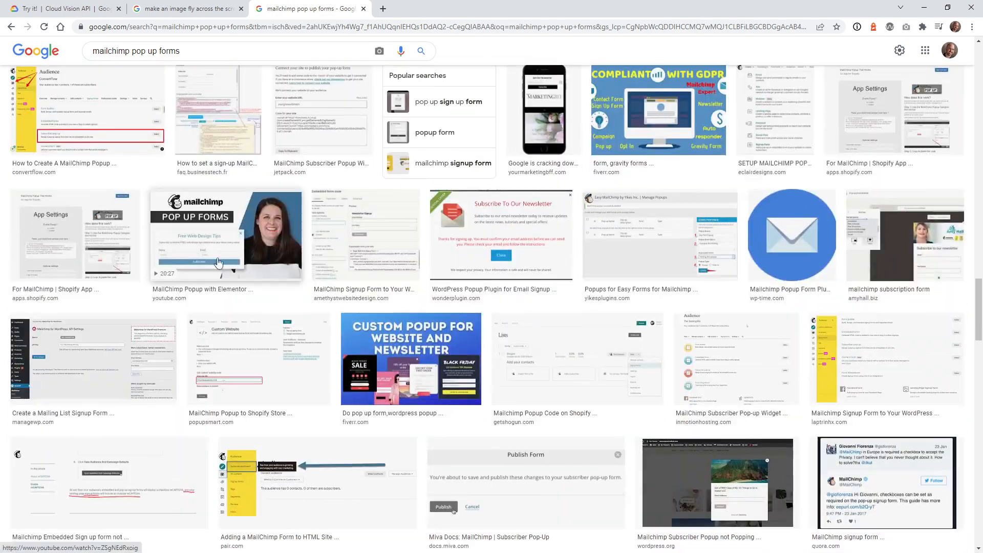
pyautogui.click(225, 236)
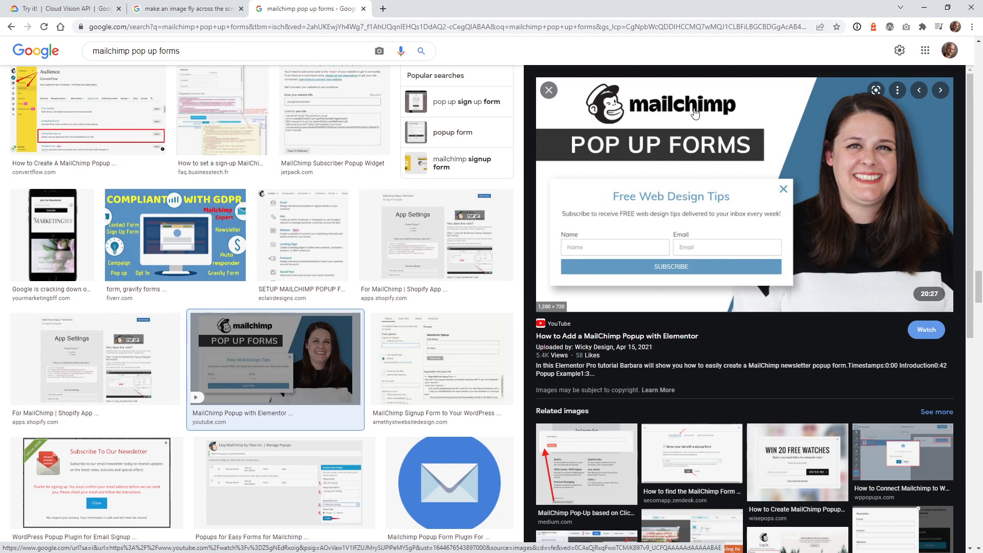
pyautogui.moveTo(669, 198)
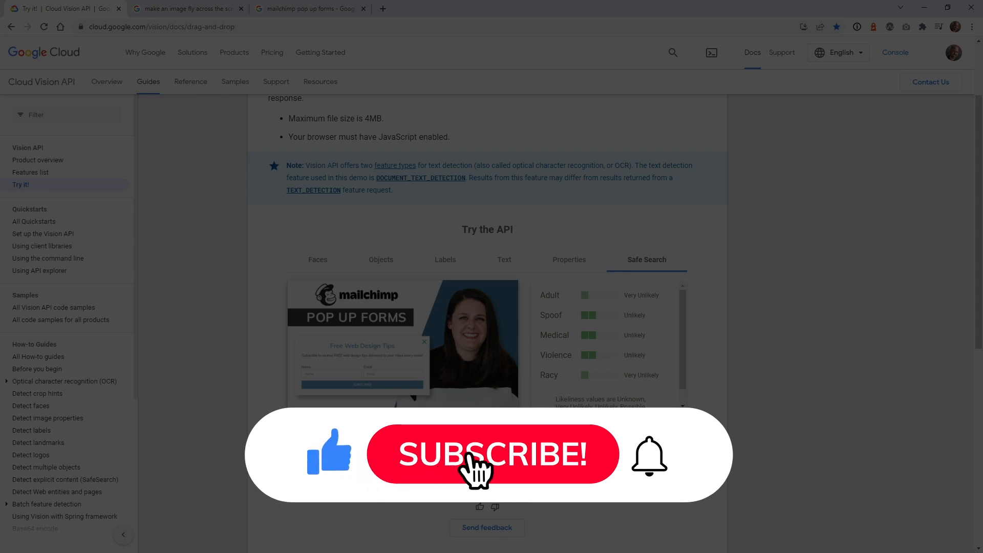
# Return to the Cloud Vision 'Try it!' tab showing the MailChimp Safe Search ratings
pyautogui.click(491, 455)
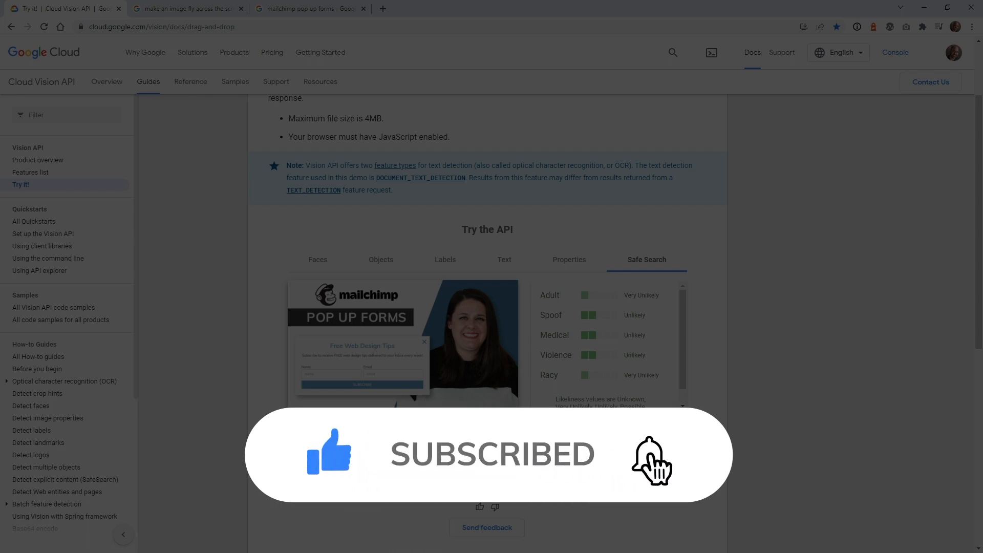